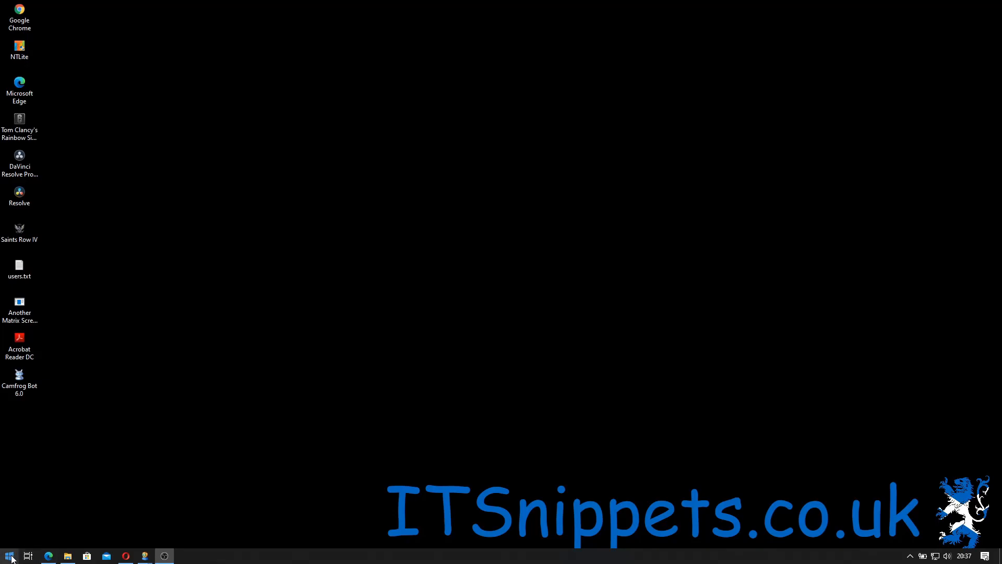
# Step: Launch TeamViewer from the Start menu and connect to the partner's remote computer
pyautogui.write('team')
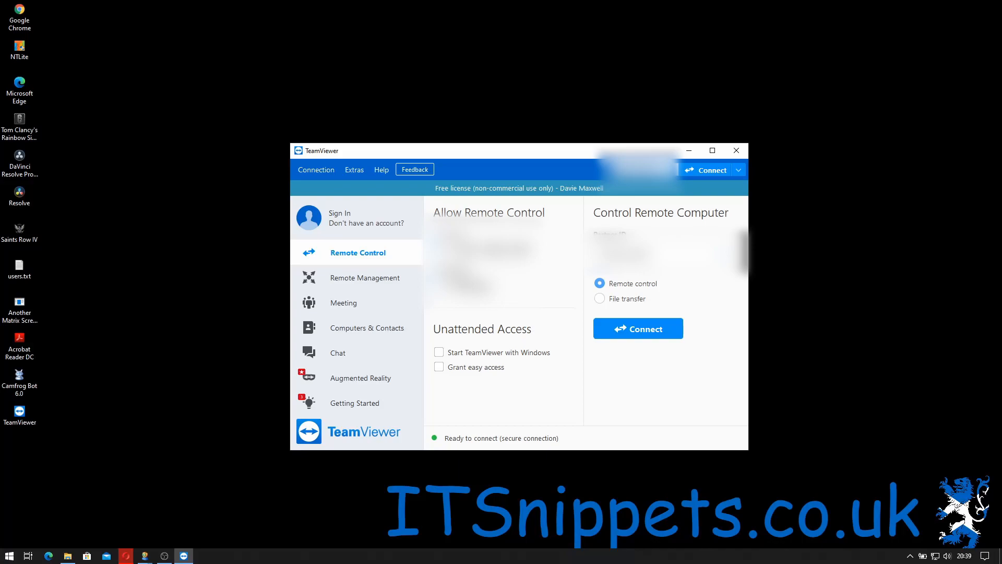
pyautogui.click(637, 328)
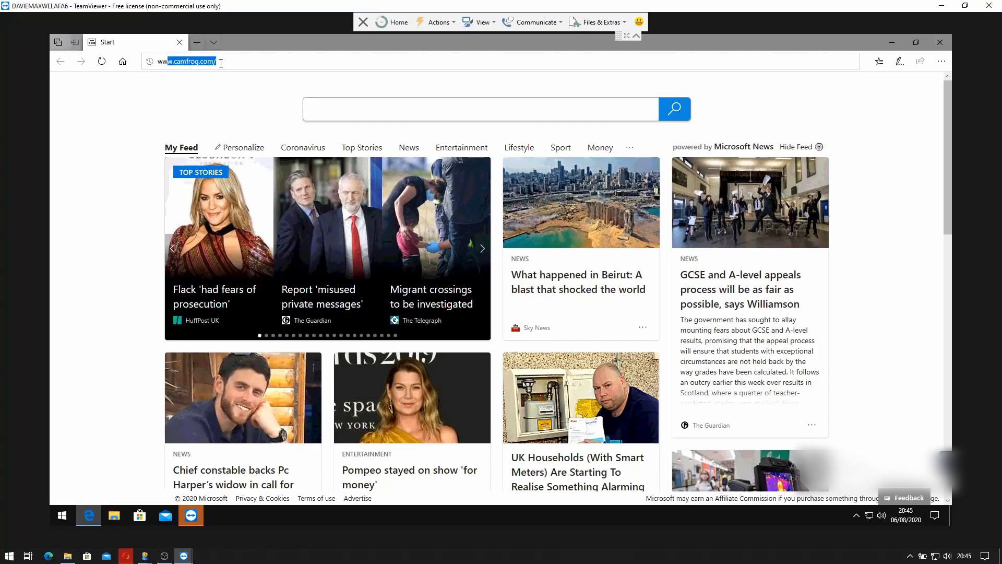
# Step: Google 'vmware converter' and open VMware's vCenter Converter product page to download it
pyautogui.write('www.google.co')
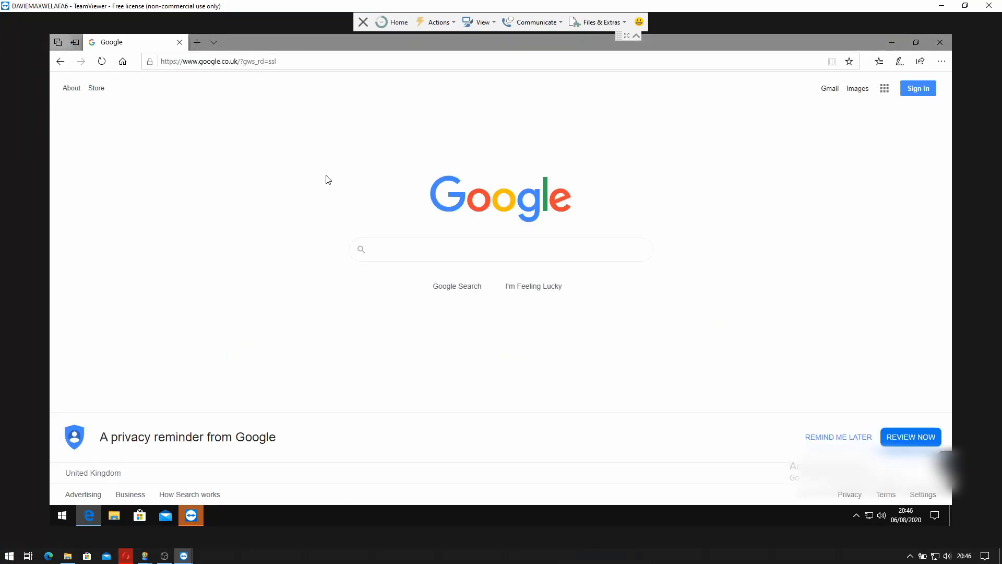
pyautogui.write('vmware converter')
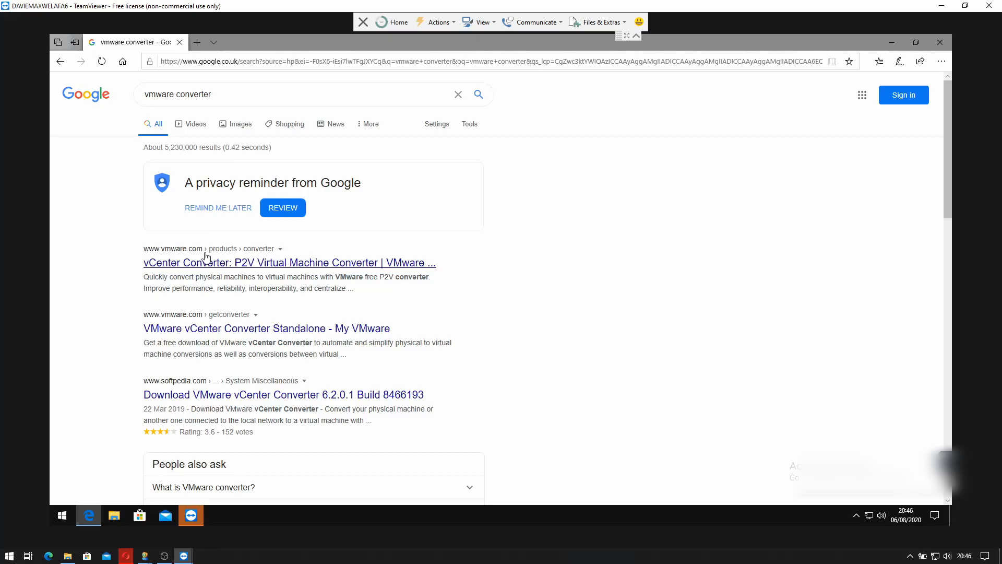
pyautogui.click(289, 263)
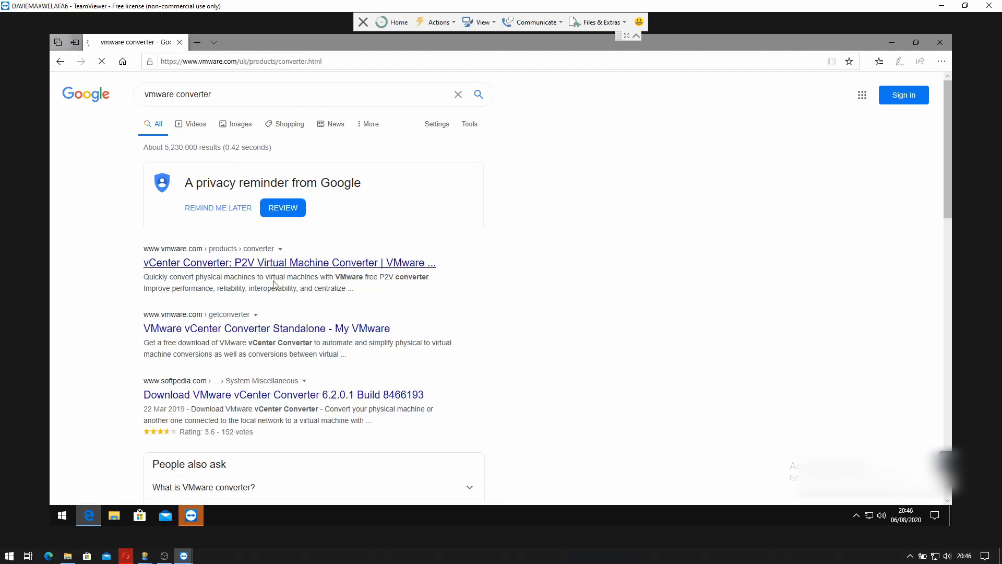
pyautogui.click(289, 263)
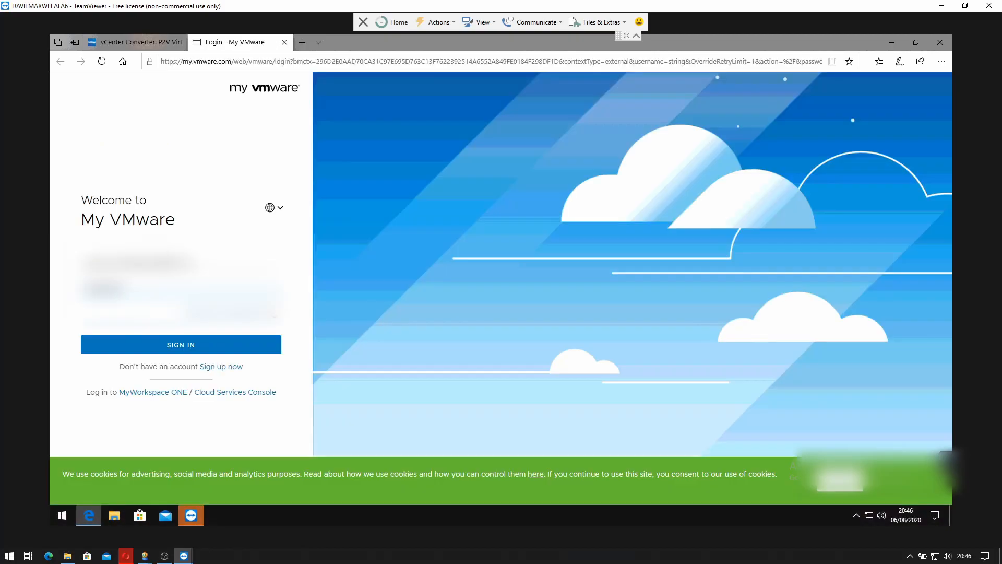
# Step: Sign in to My VMware, save the password in Edge, and accept the Terms of Use
pyautogui.click(180, 344)
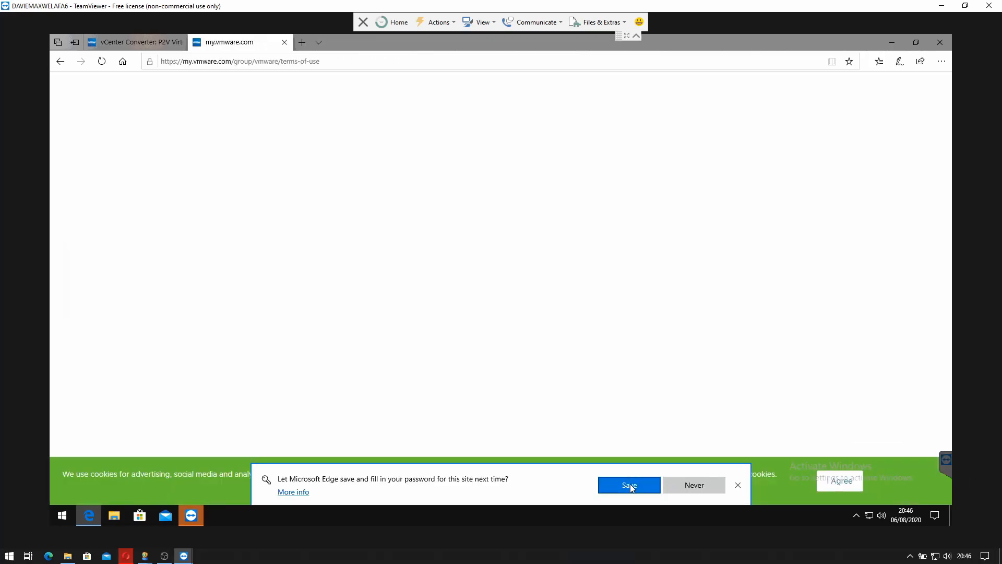
pyautogui.click(627, 484)
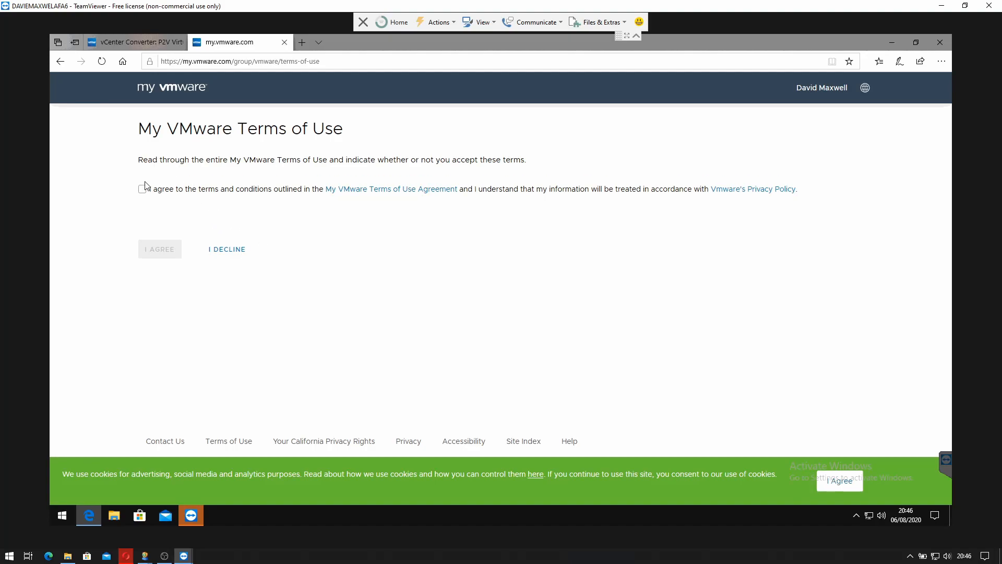
pyautogui.click(141, 188)
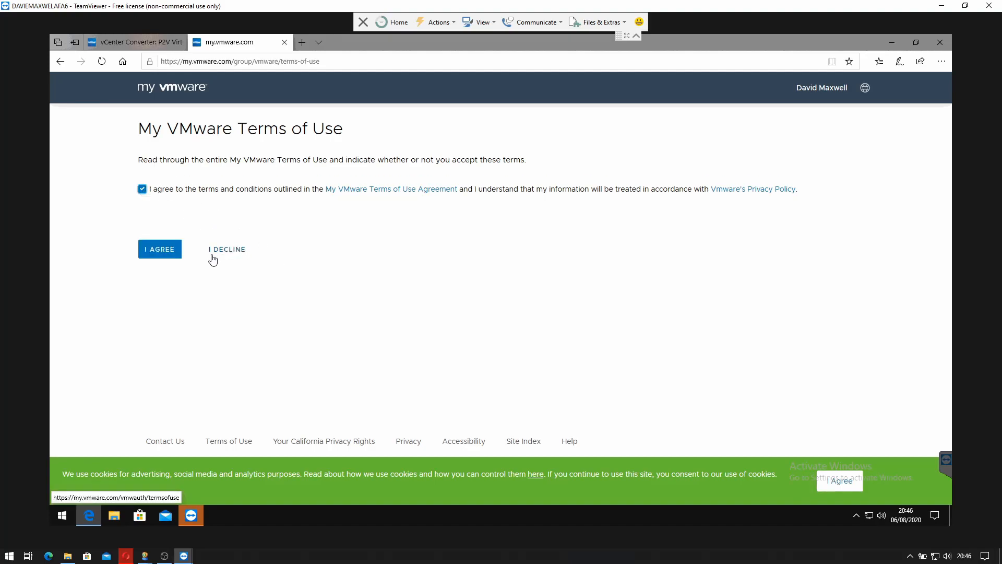
pyautogui.click(160, 249)
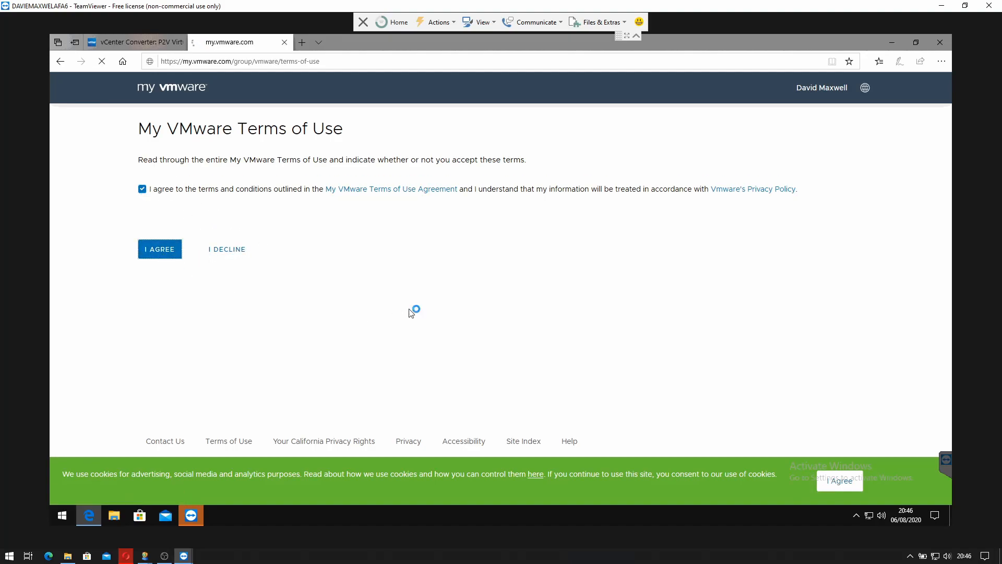
pyautogui.click(159, 249)
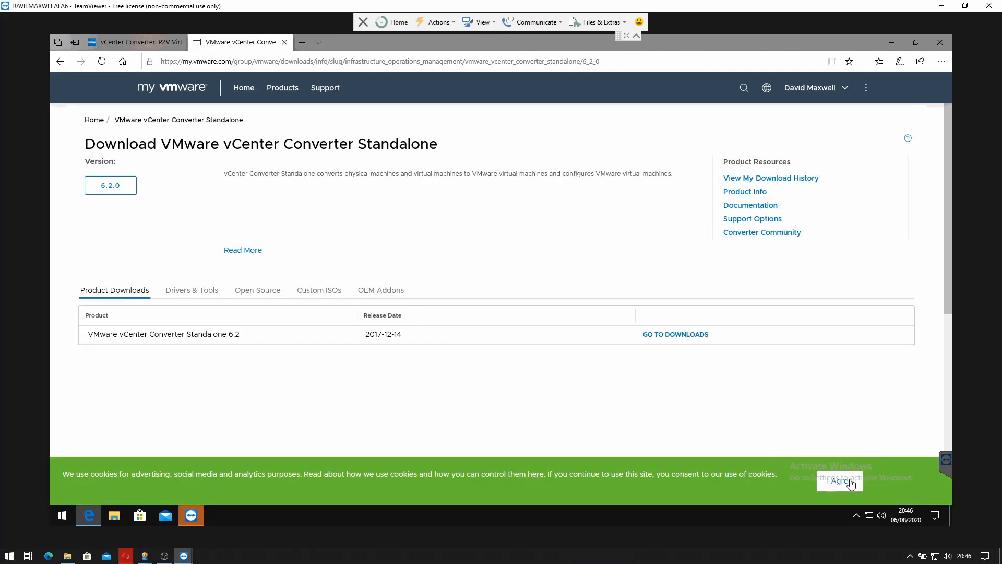
# Step: Dismiss the cookie banner, open Converter Standalone 6.2 downloads, and follow the 'Update your profile' link
pyautogui.click(839, 480)
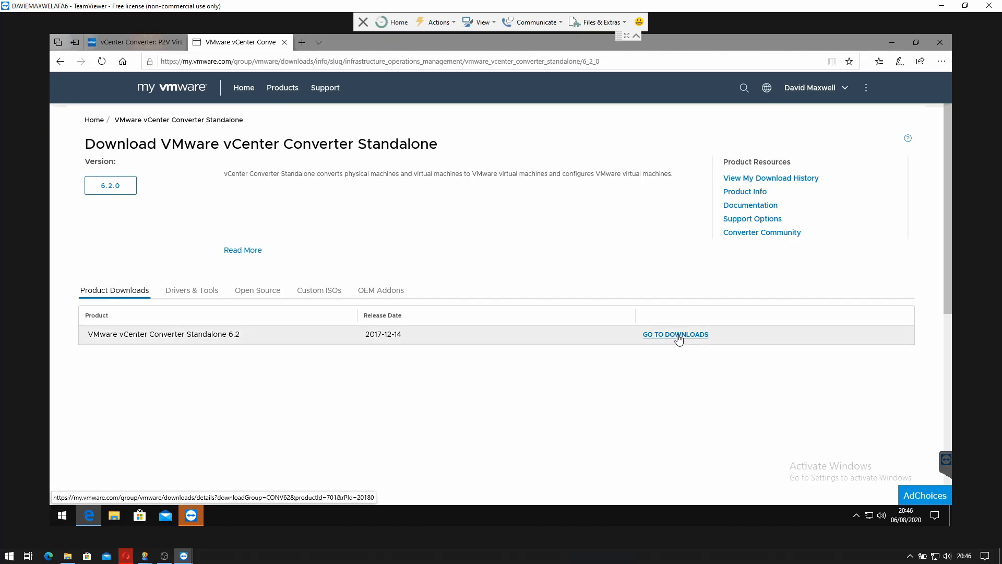
pyautogui.click(675, 334)
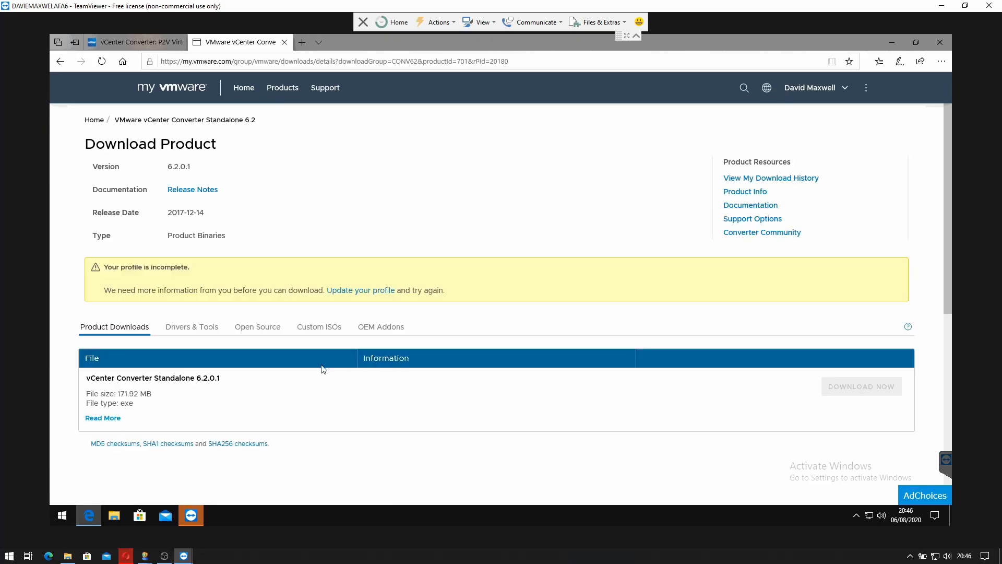
pyautogui.moveTo(360, 290)
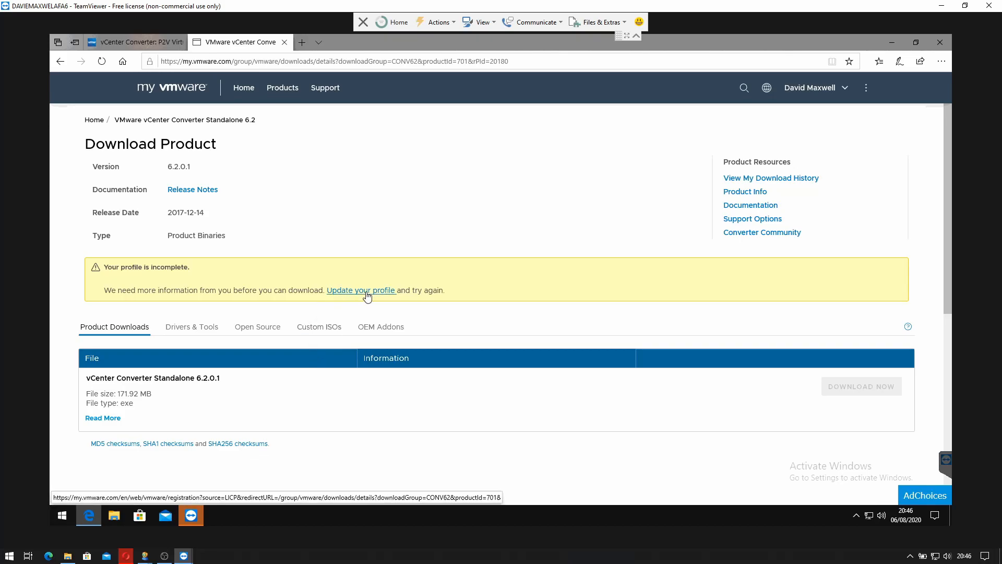
pyautogui.moveTo(153, 433)
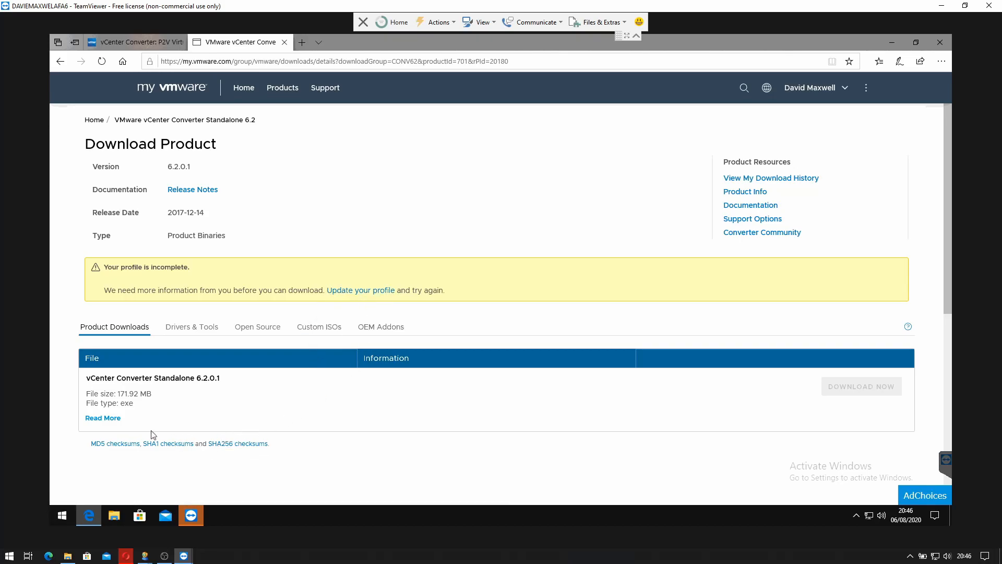
pyautogui.moveTo(393, 294)
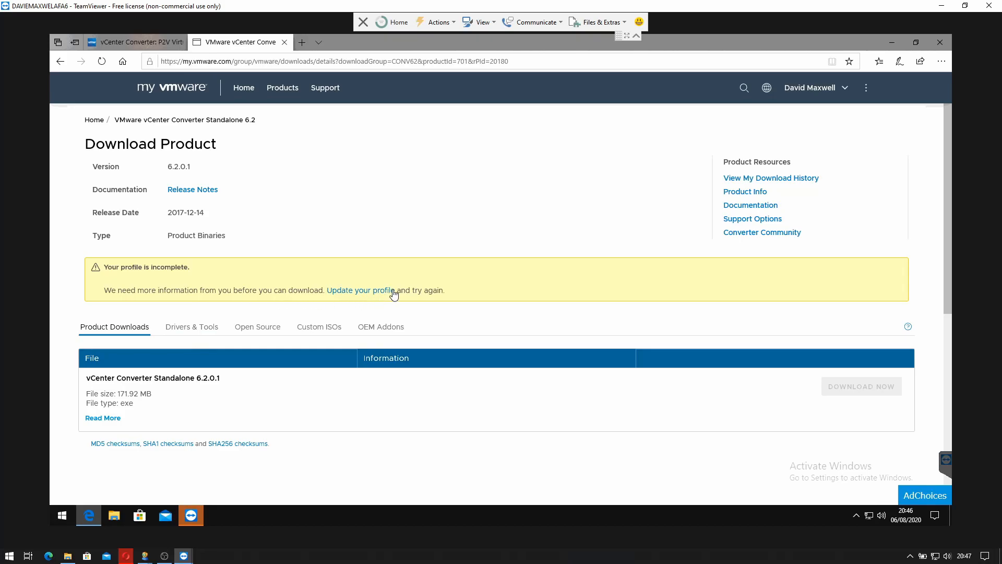
pyautogui.moveTo(408, 294)
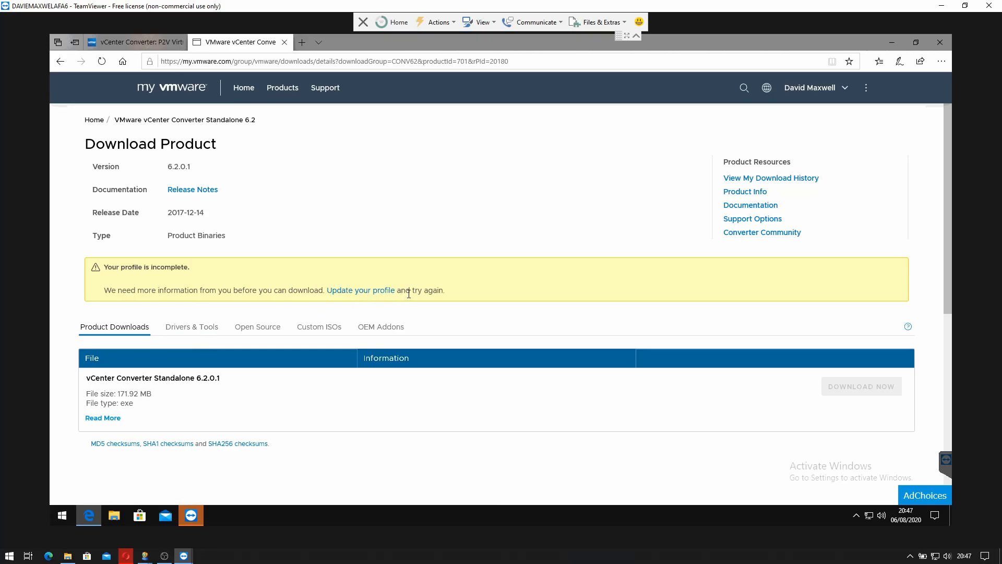
pyautogui.click(360, 290)
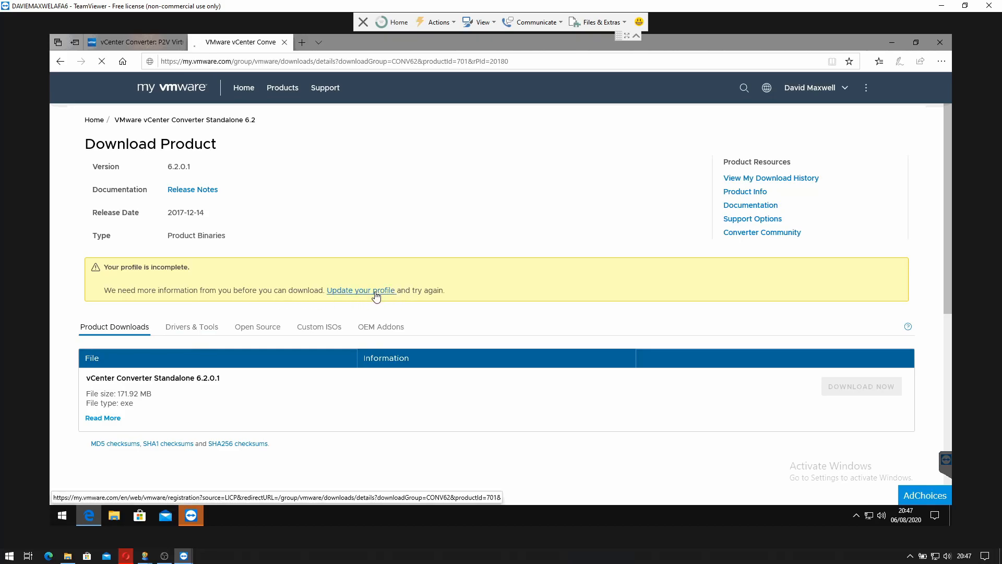
pyautogui.click(361, 290)
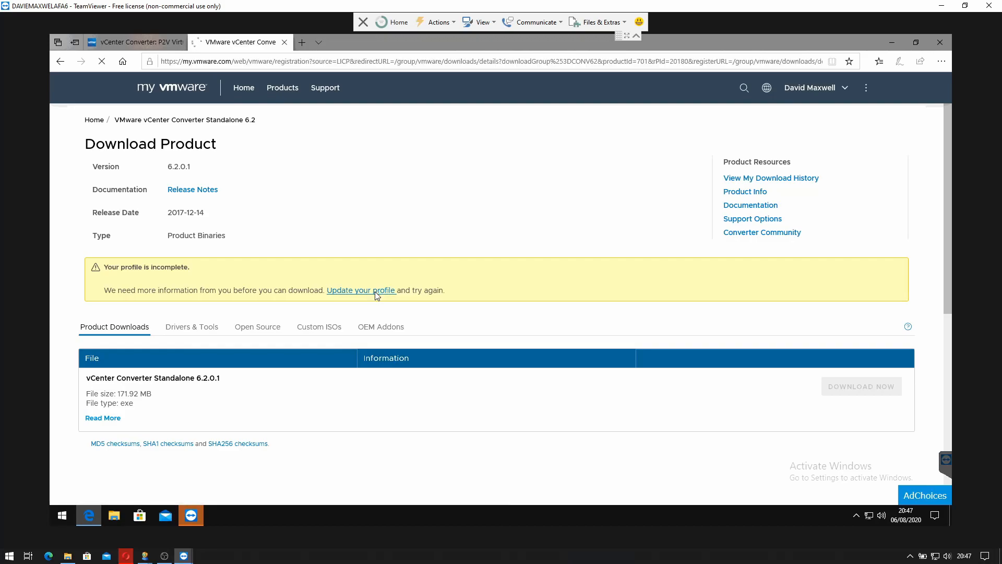
pyautogui.click(361, 290)
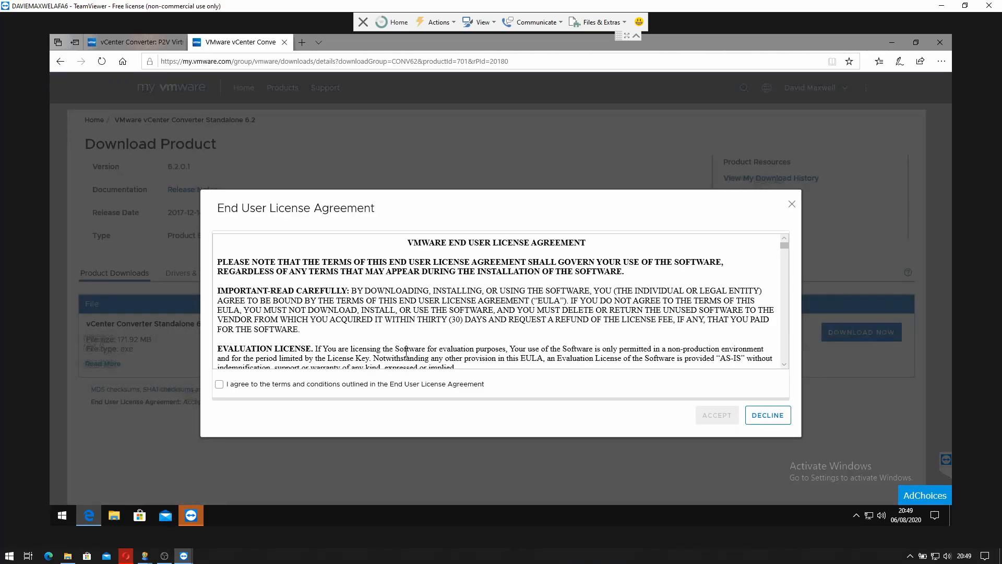
# Step: Accept the license agreement, download the Converter 6.2.0.1 installer, and close the download notice
pyautogui.click(219, 384)
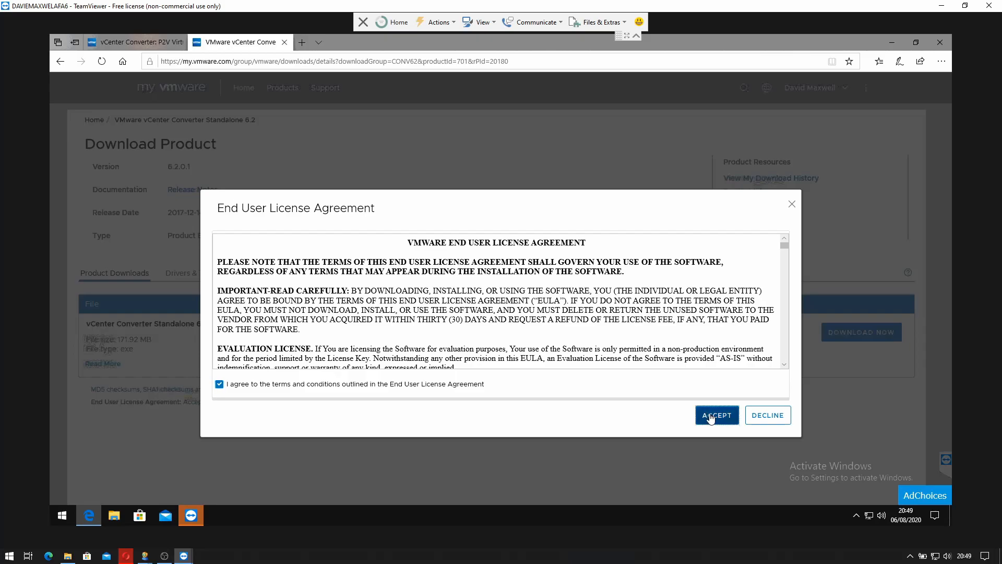
pyautogui.click(716, 415)
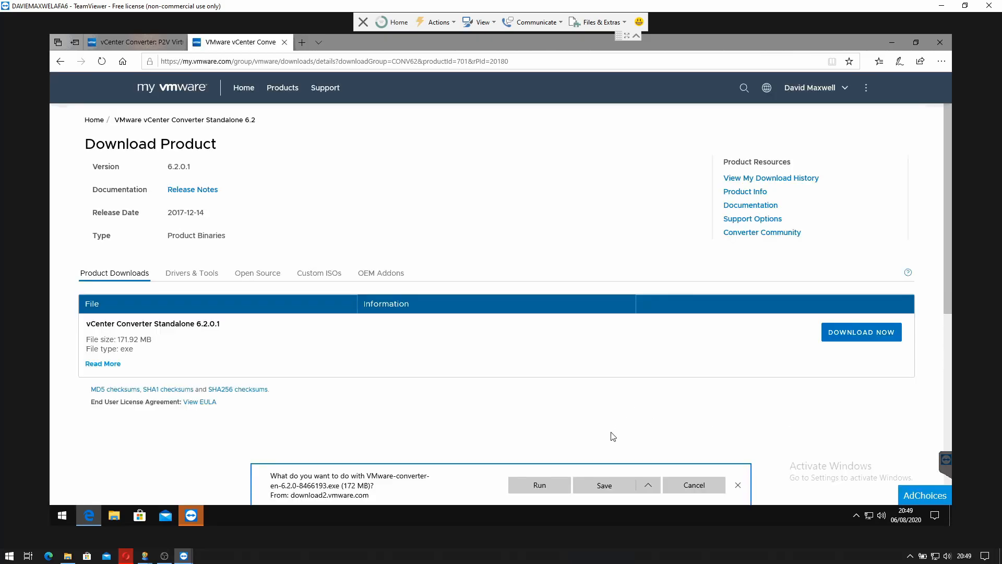
pyautogui.click(602, 484)
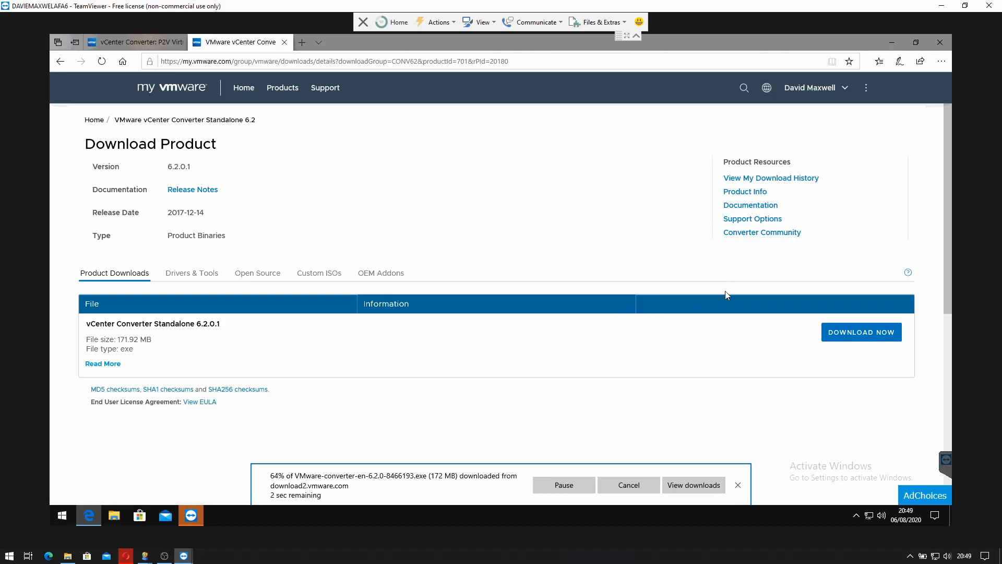
pyautogui.click(737, 485)
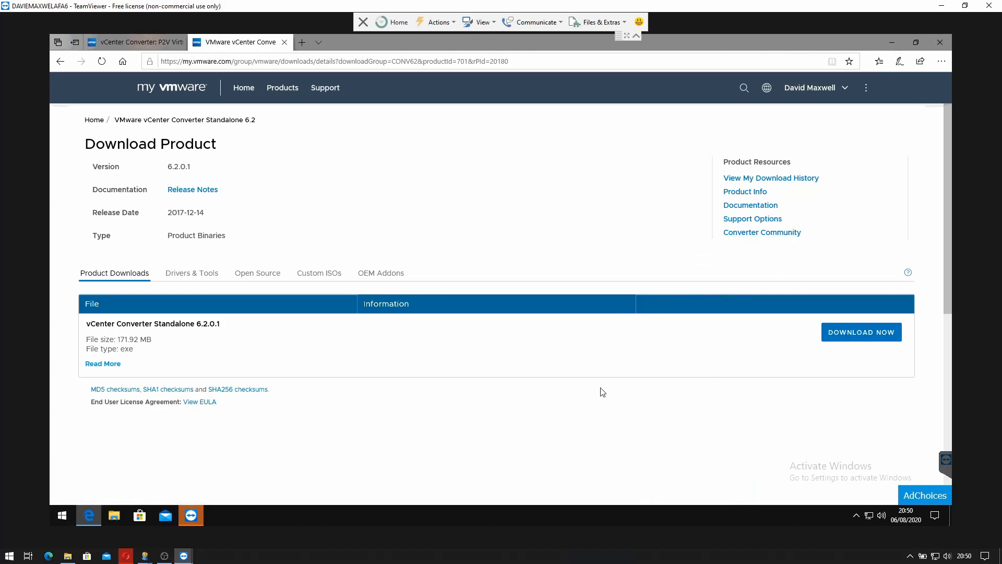
pyautogui.moveTo(611, 271)
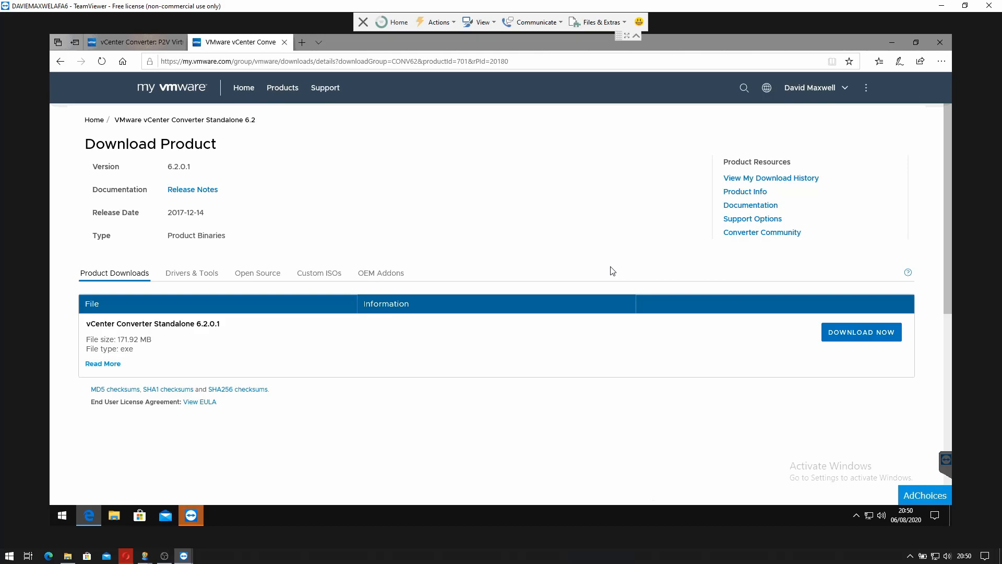
pyautogui.moveTo(267, 403)
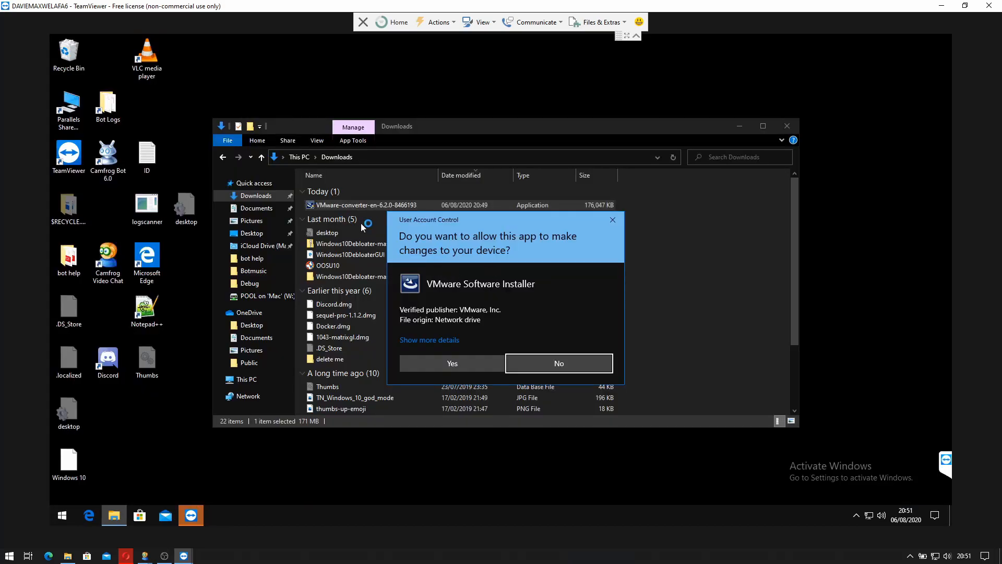
# Step: Approve the UAC prompt, install Converter Standalone without CEIP, and launch the client
pyautogui.click(450, 363)
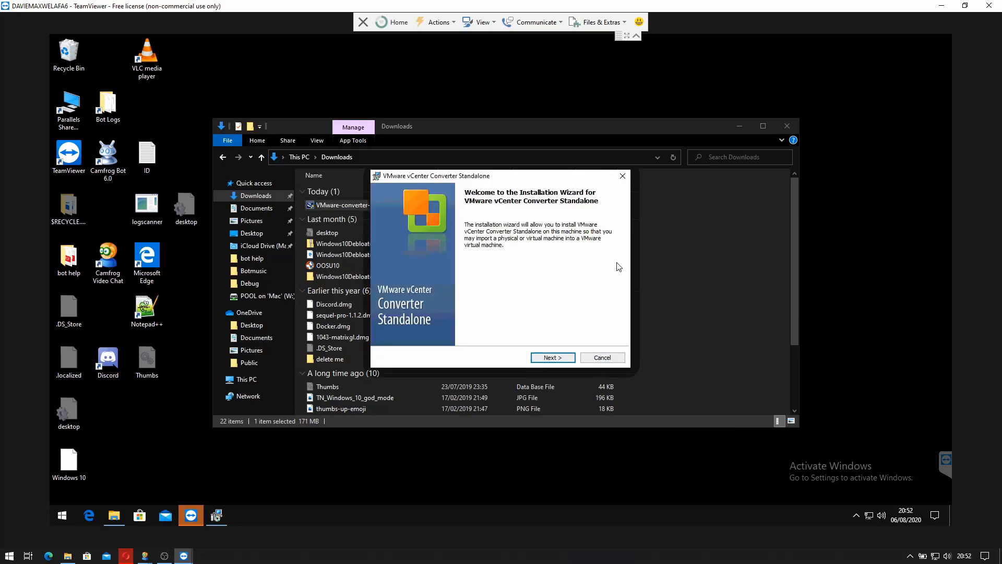
pyautogui.click(552, 357)
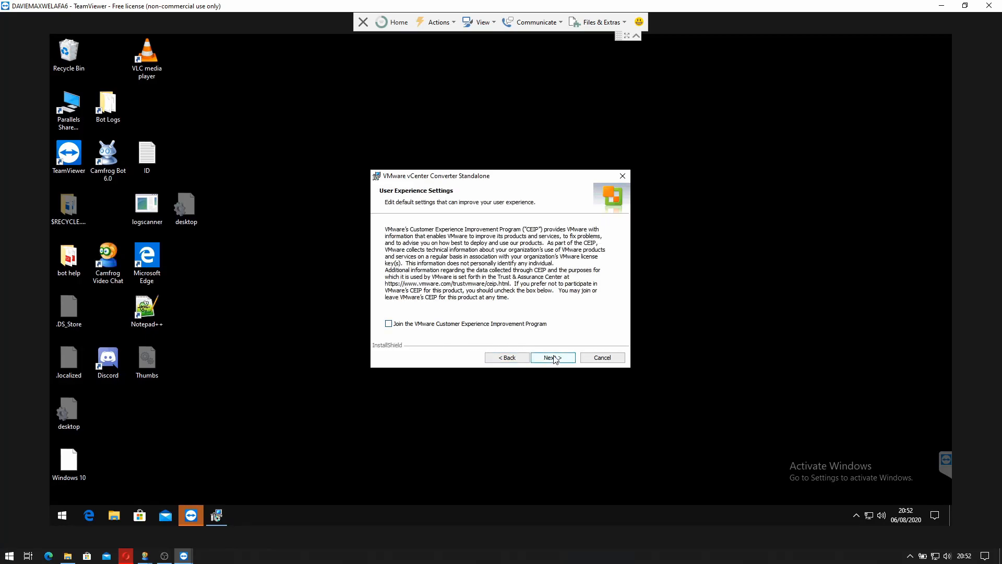
pyautogui.click(551, 357)
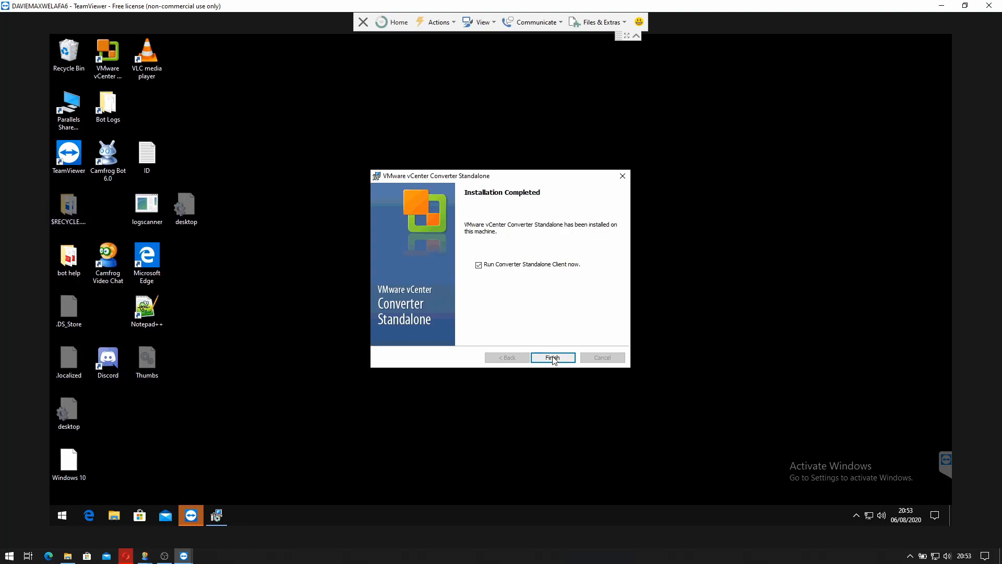
pyautogui.click(552, 357)
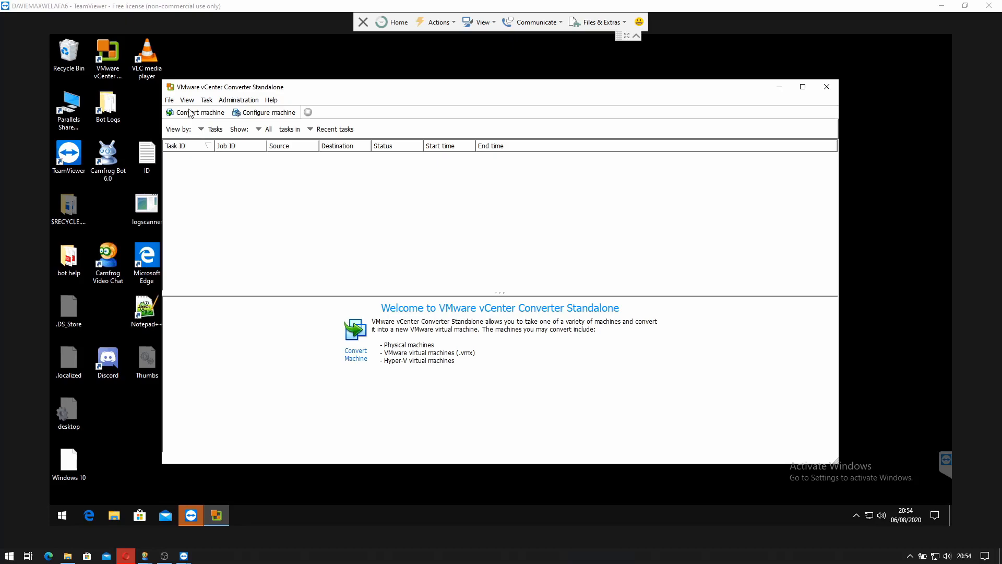
# Step: Start a new conversion with 'This local machine' as the source
pyautogui.click(199, 112)
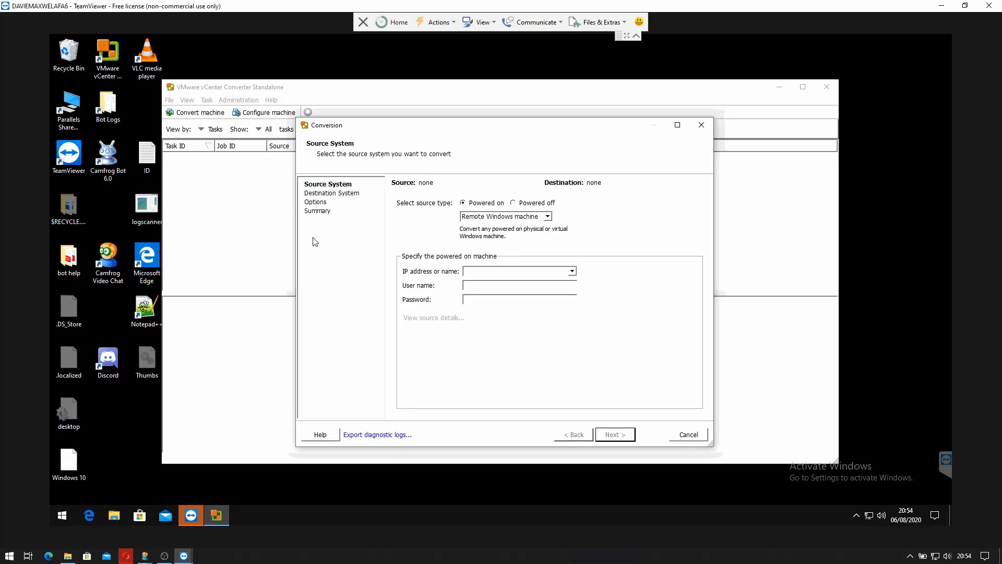
pyautogui.click(547, 216)
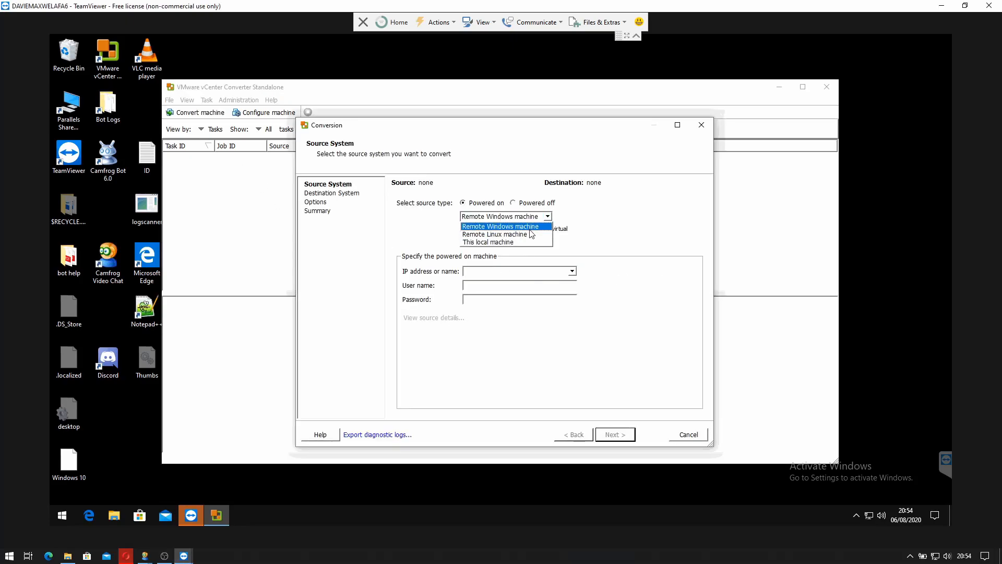
pyautogui.click(489, 242)
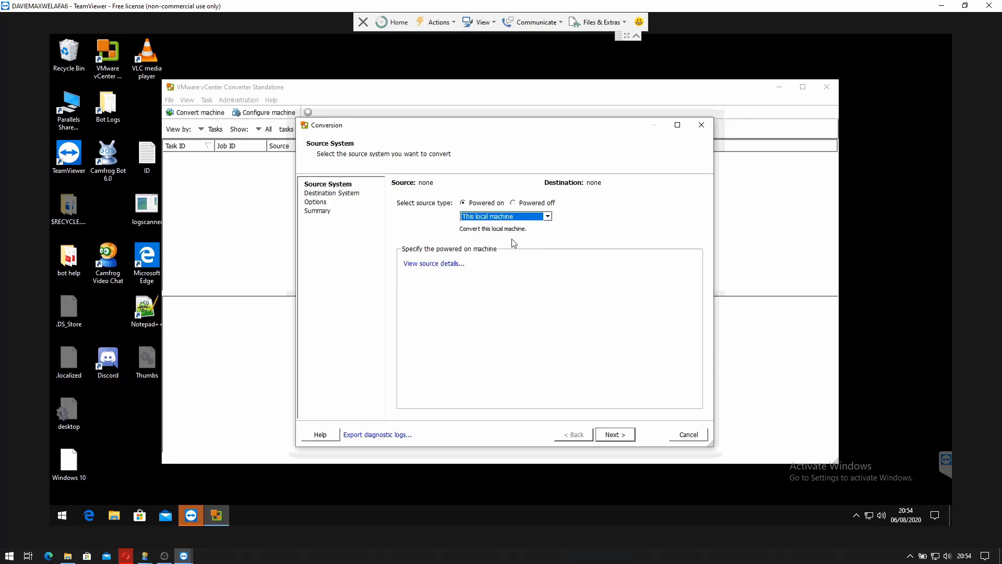
pyautogui.moveTo(591, 332)
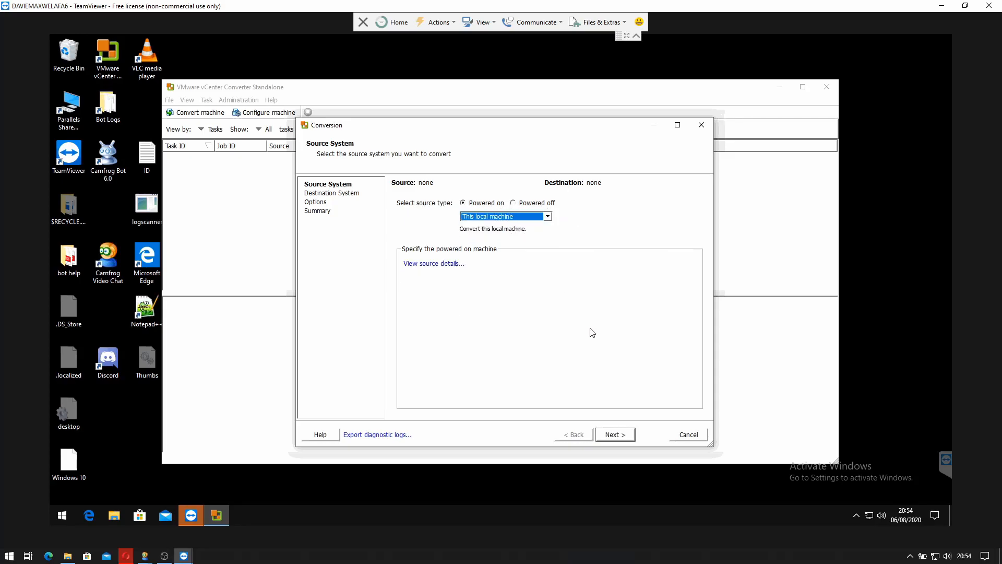
pyautogui.moveTo(541, 330)
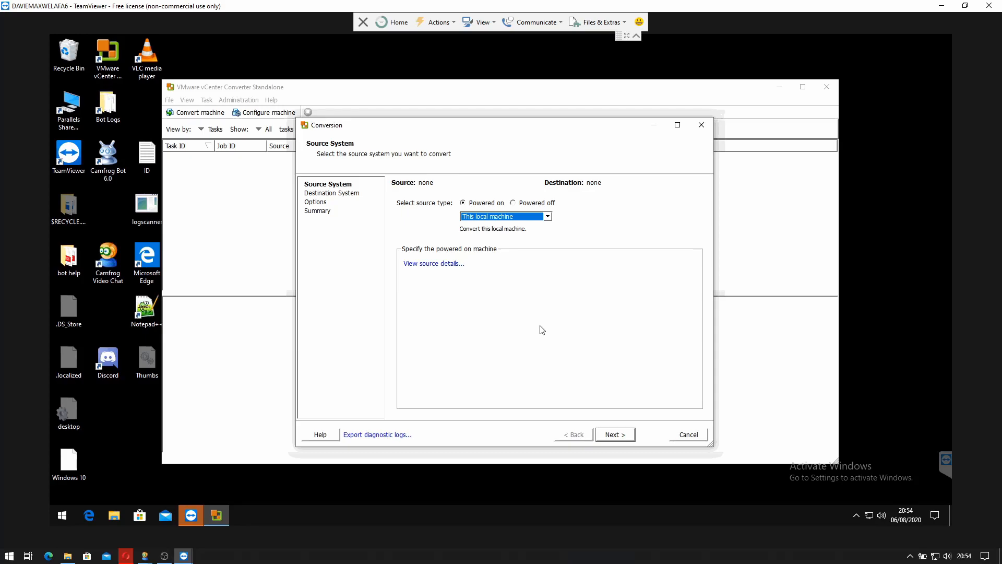
pyautogui.click(614, 433)
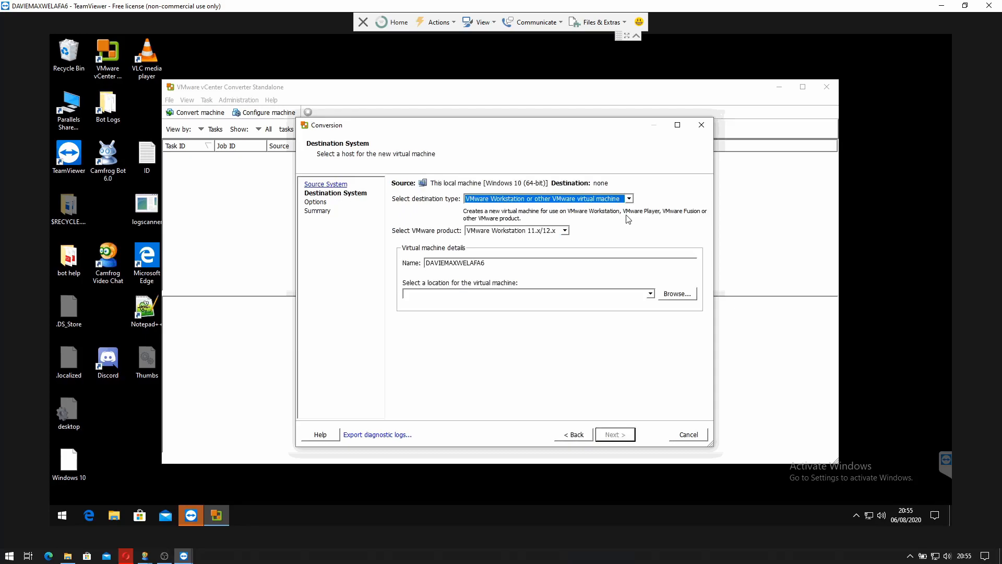
pyautogui.moveTo(626, 225)
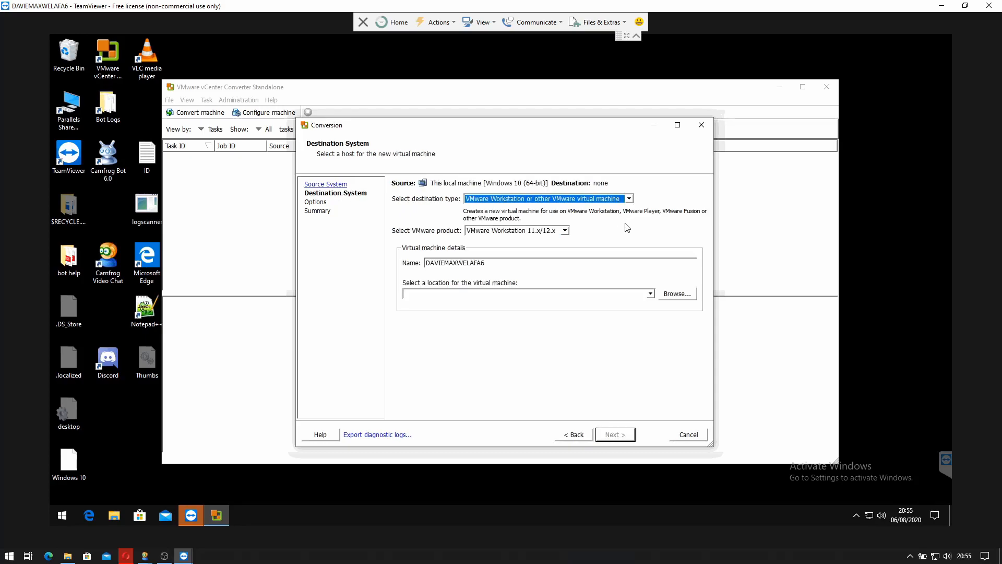
# Step: Name the VMware Workstation destination VM 'CamfrogBot'
pyautogui.tripleClick(454, 263)
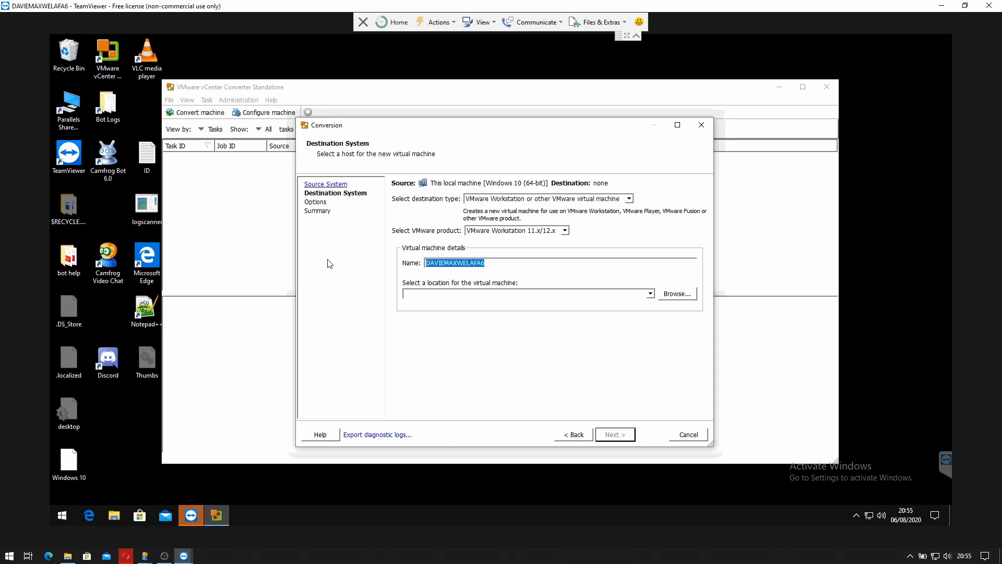
pyautogui.moveTo(344, 264)
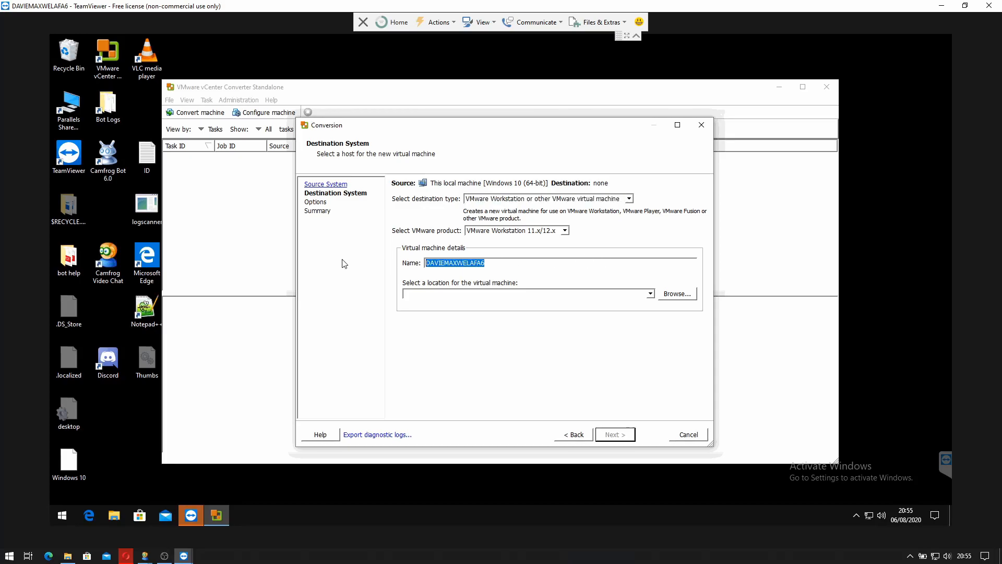
pyautogui.write('CamfrogB')
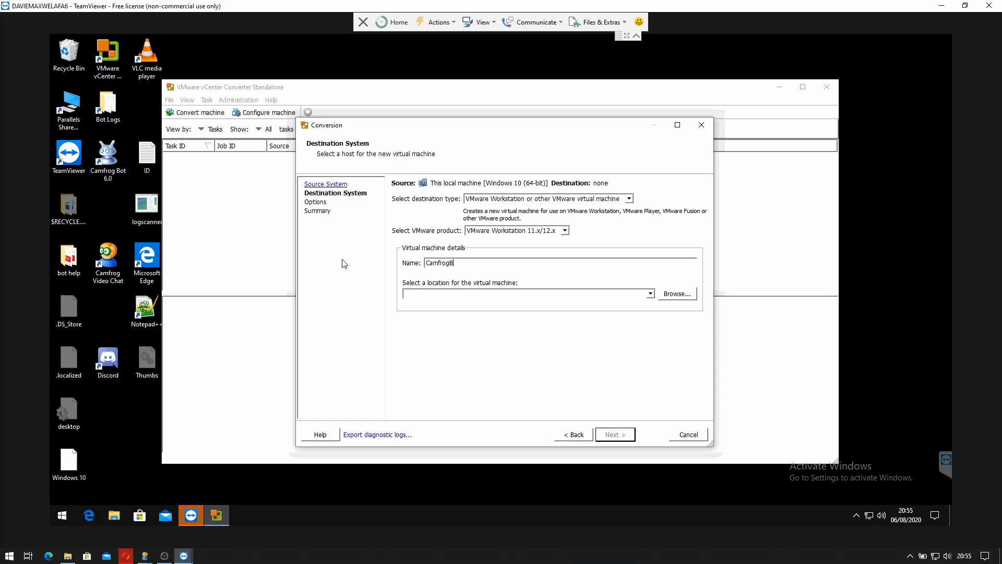
pyautogui.write('ot')
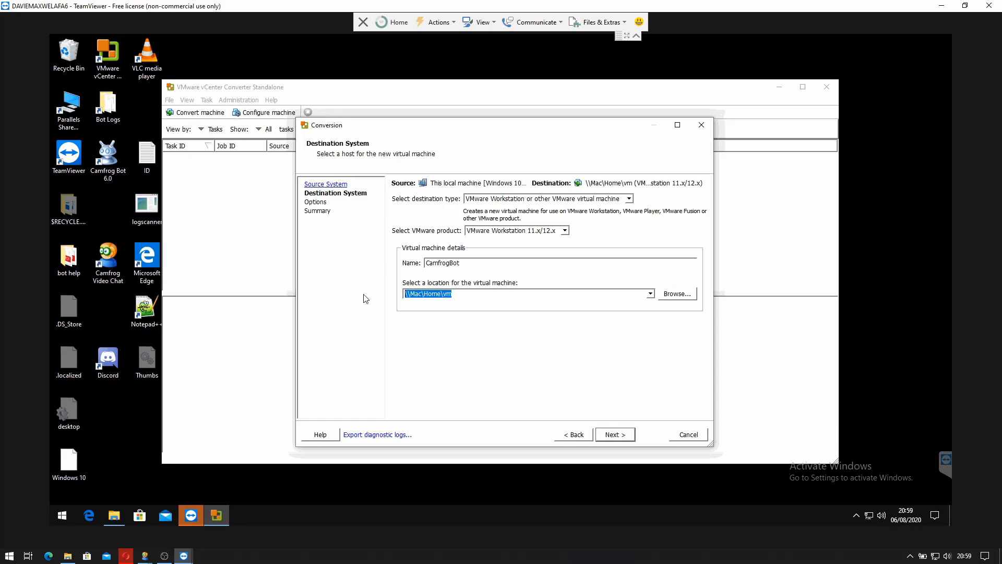
# Step: Set the VM location to the Network > Mac > bot folder and continue
pyautogui.click(676, 293)
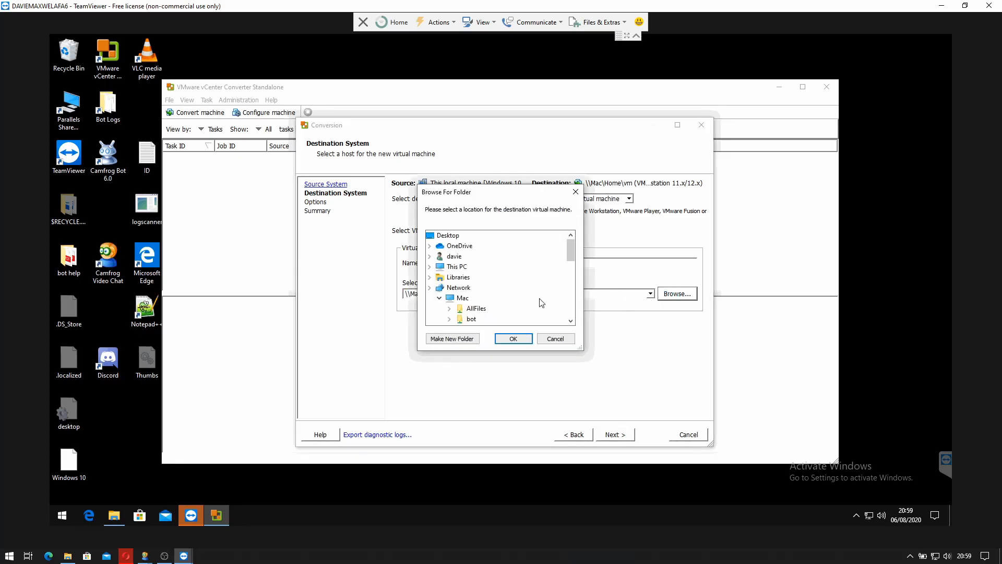
pyautogui.moveTo(555, 227)
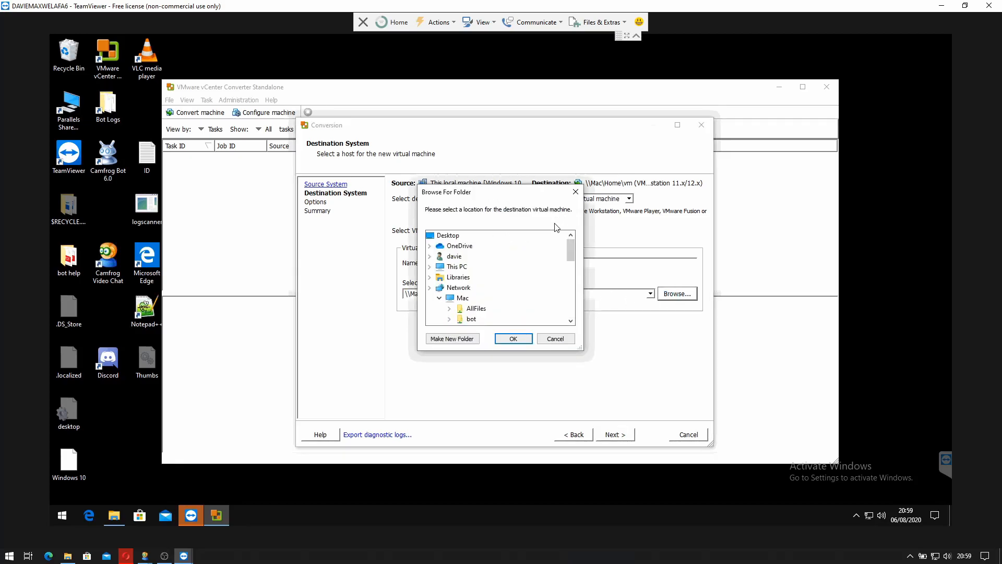
pyautogui.moveTo(456, 298)
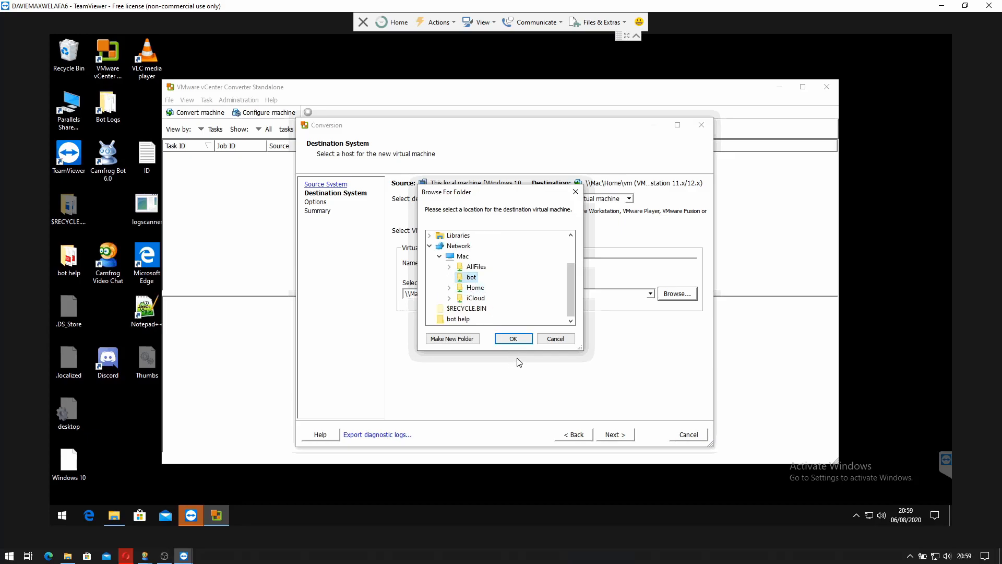
pyautogui.moveTo(512, 338)
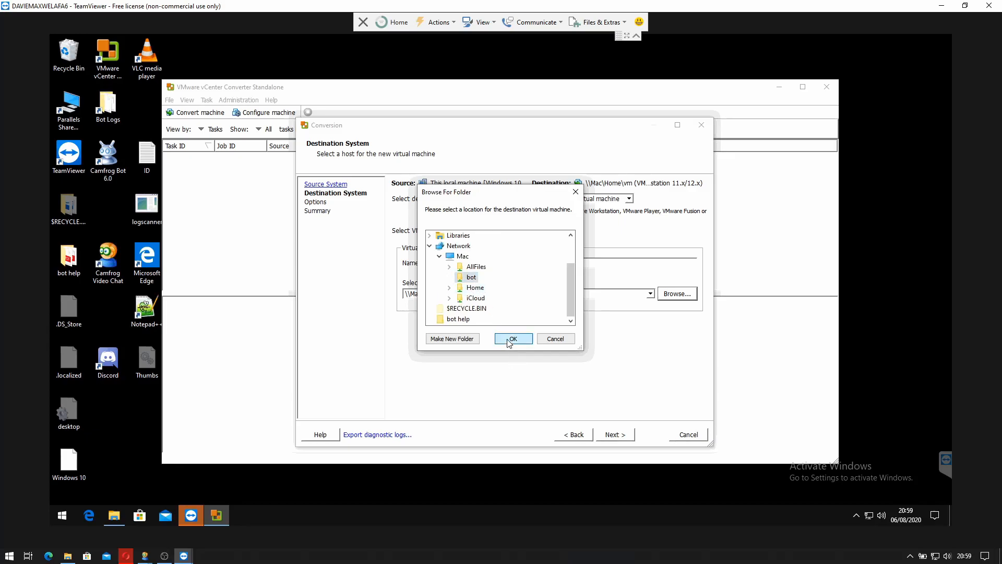
pyautogui.click(512, 338)
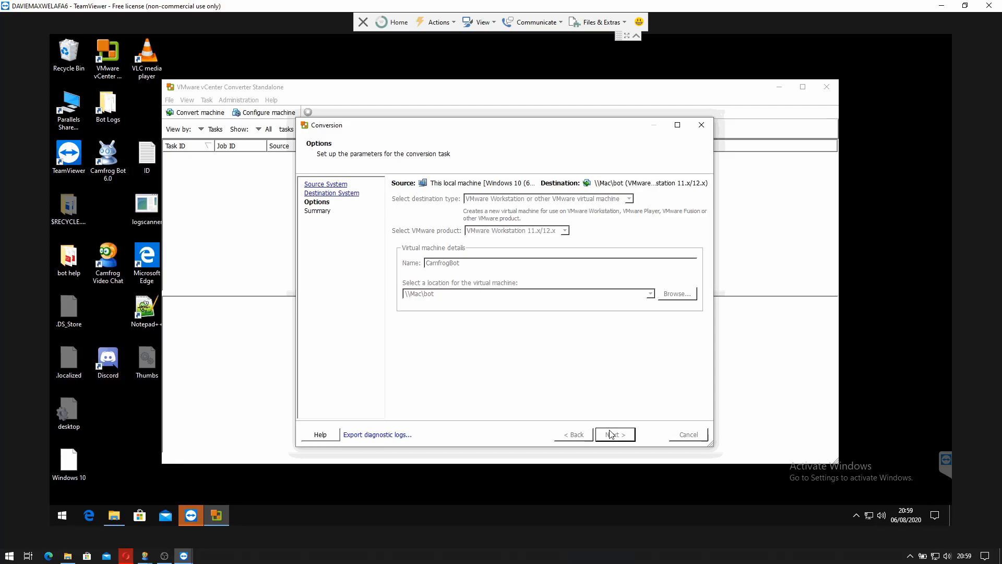
# Step: Inspect Data to copy (four volumes, 256 GB), Devices (5 GB memory) and bridged Networks
pyautogui.click(613, 434)
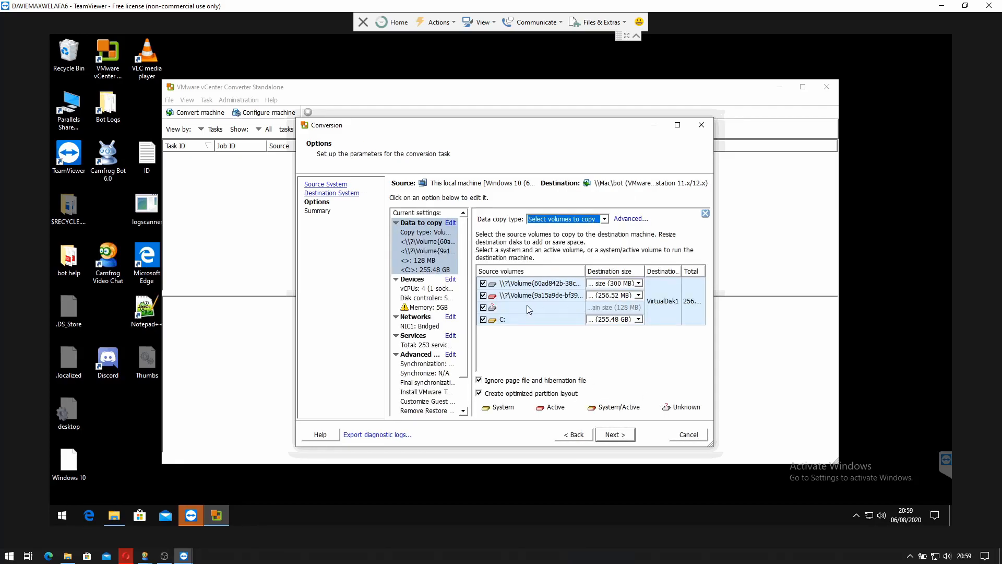
pyautogui.click(421, 307)
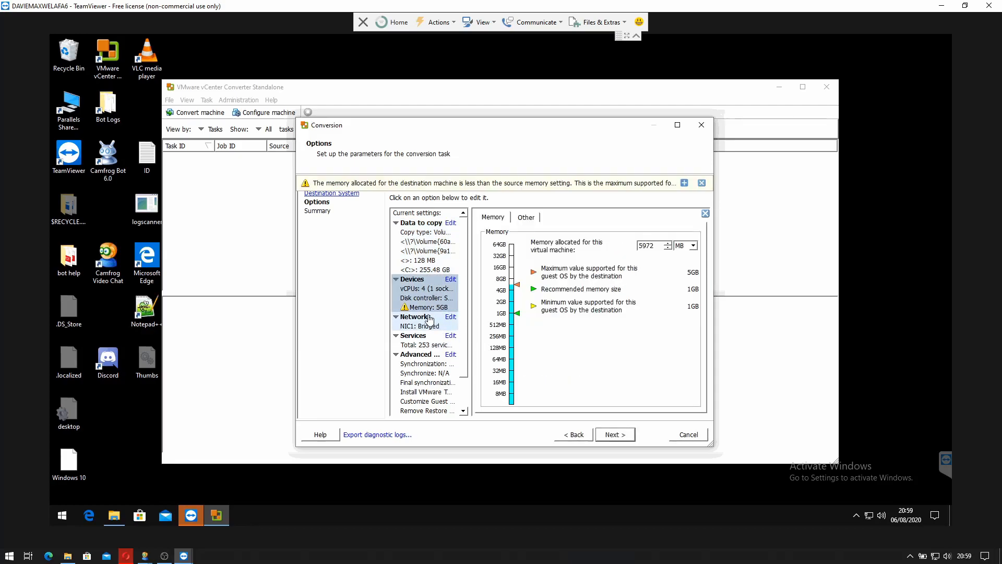
pyautogui.click(415, 316)
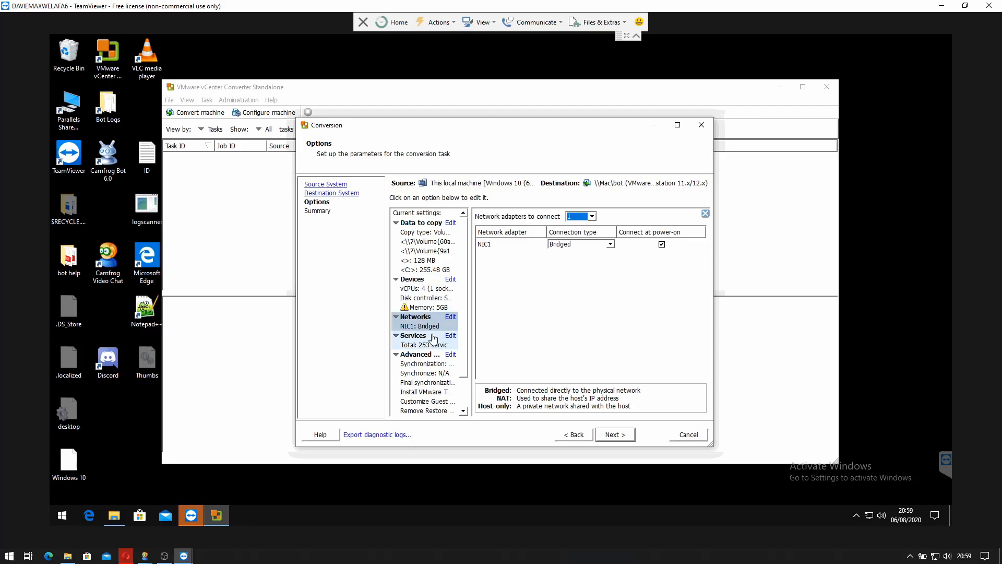
pyautogui.click(413, 335)
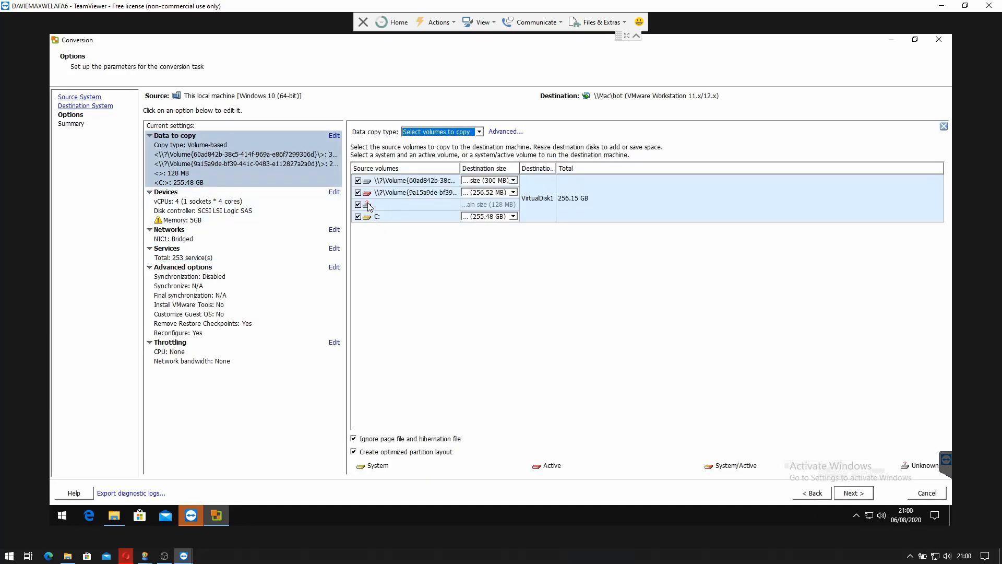
pyautogui.moveTo(390, 197)
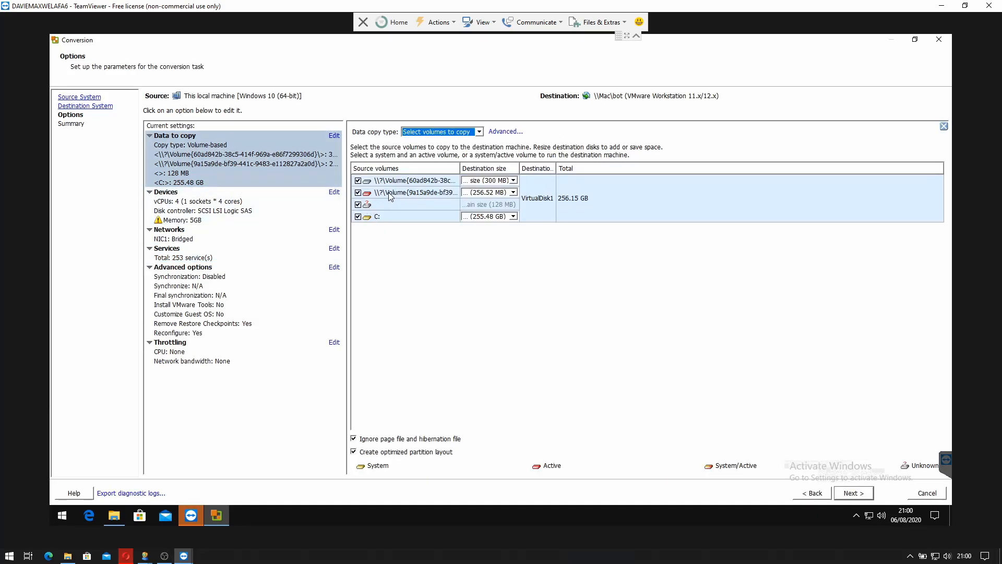
pyautogui.moveTo(415, 197)
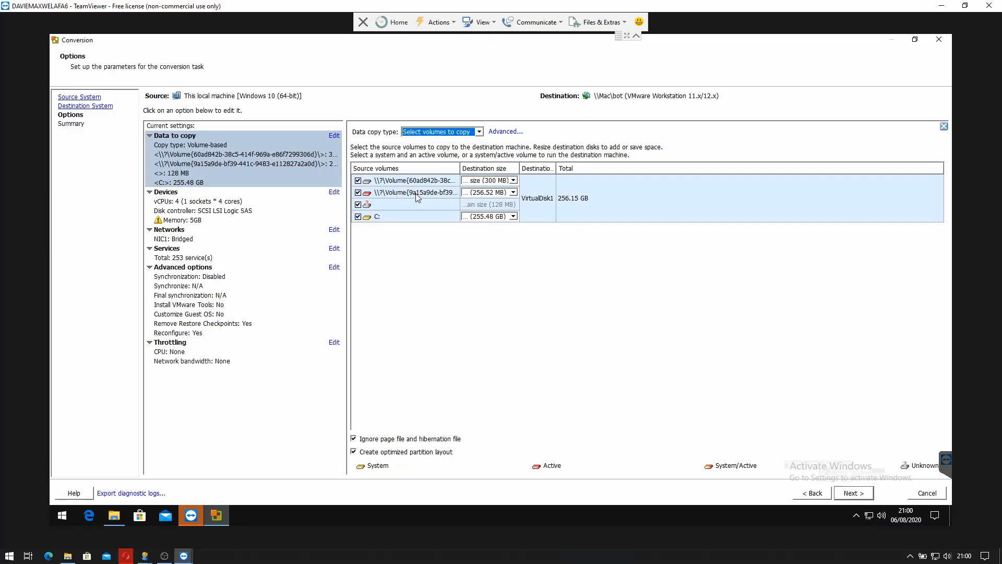
pyautogui.moveTo(433, 192)
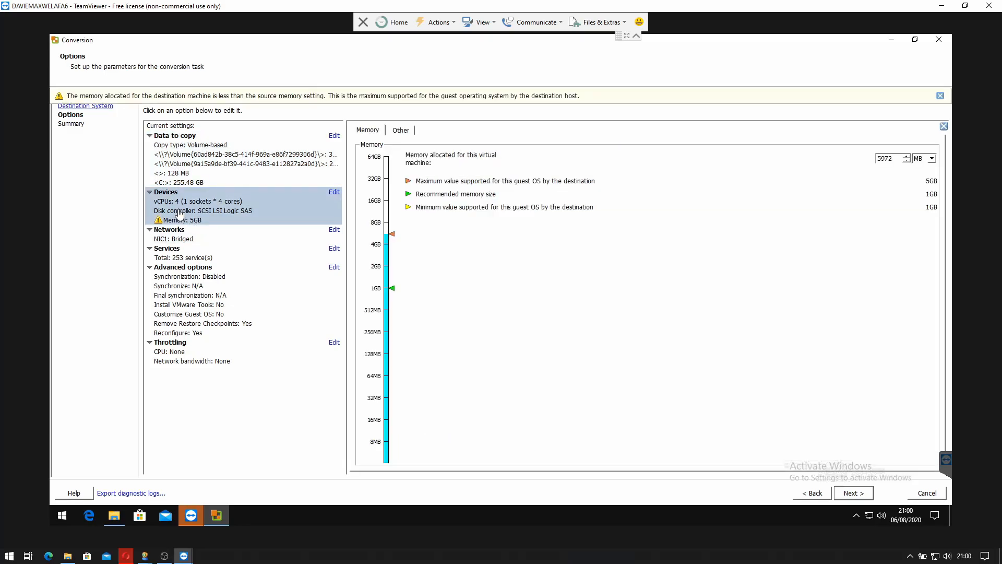
pyautogui.moveTo(243, 222)
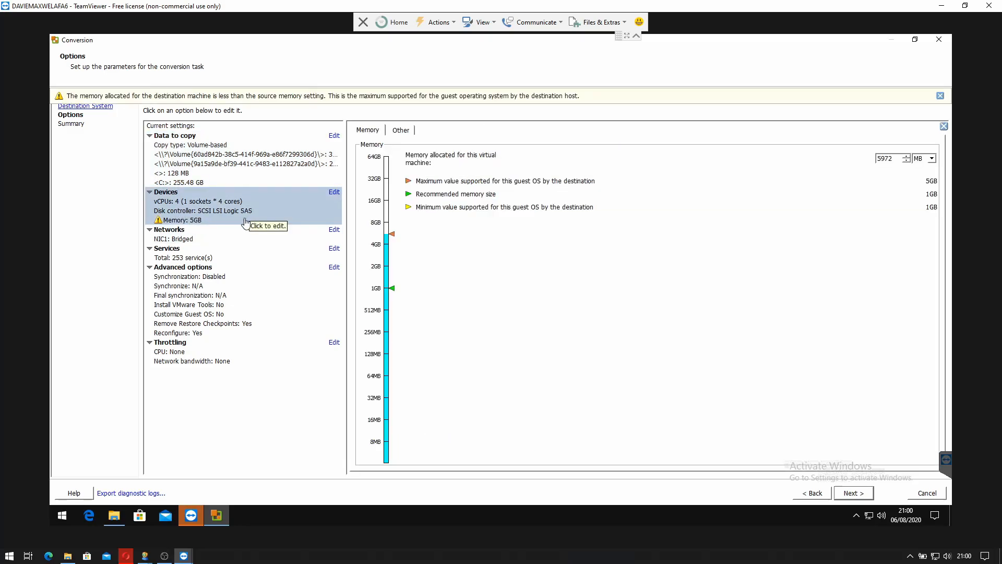
pyautogui.moveTo(232, 236)
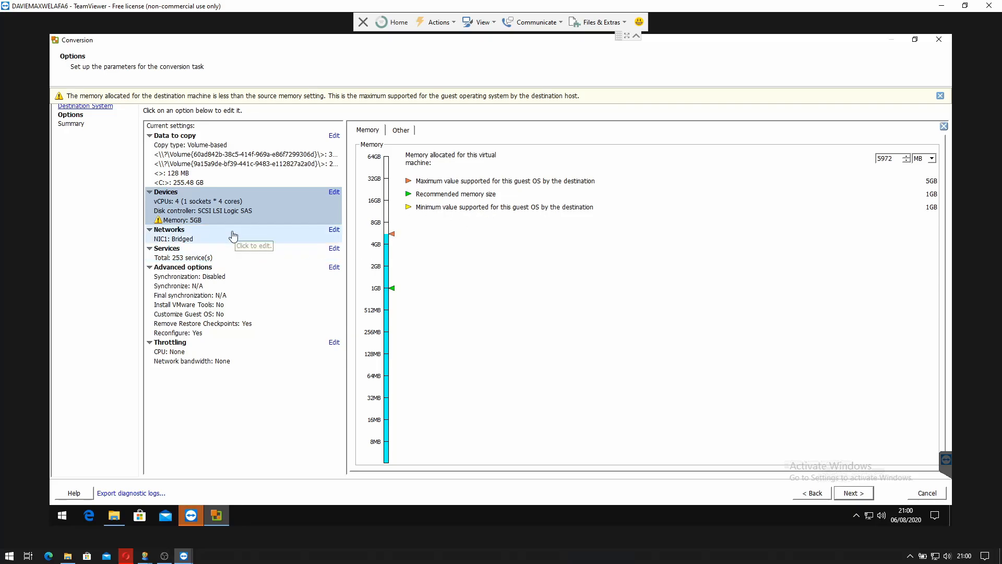
# Step: Review Networks, Services, Advanced options and Throttling, leaving CPU and bandwidth throttling at none
pyautogui.click(333, 229)
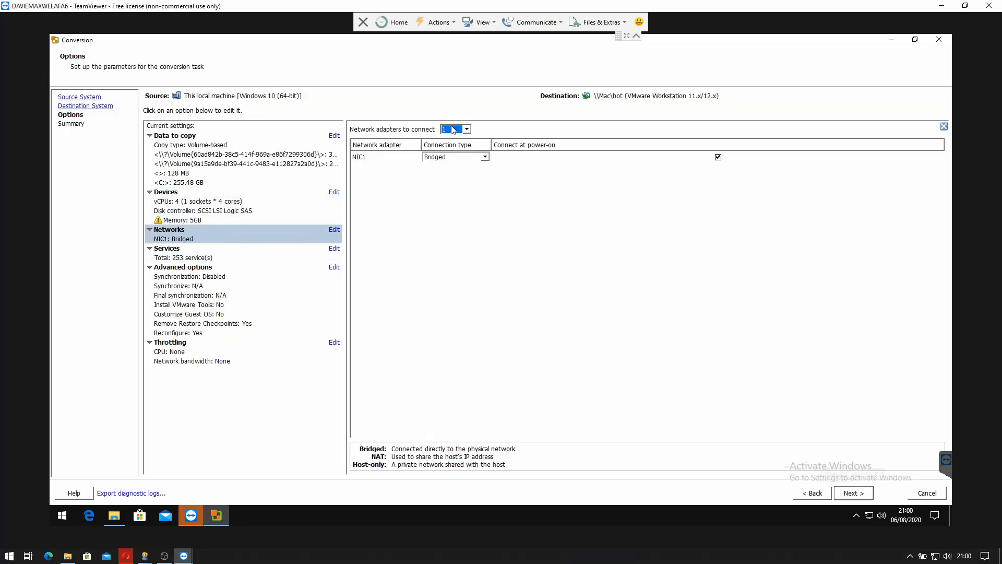
pyautogui.click(333, 248)
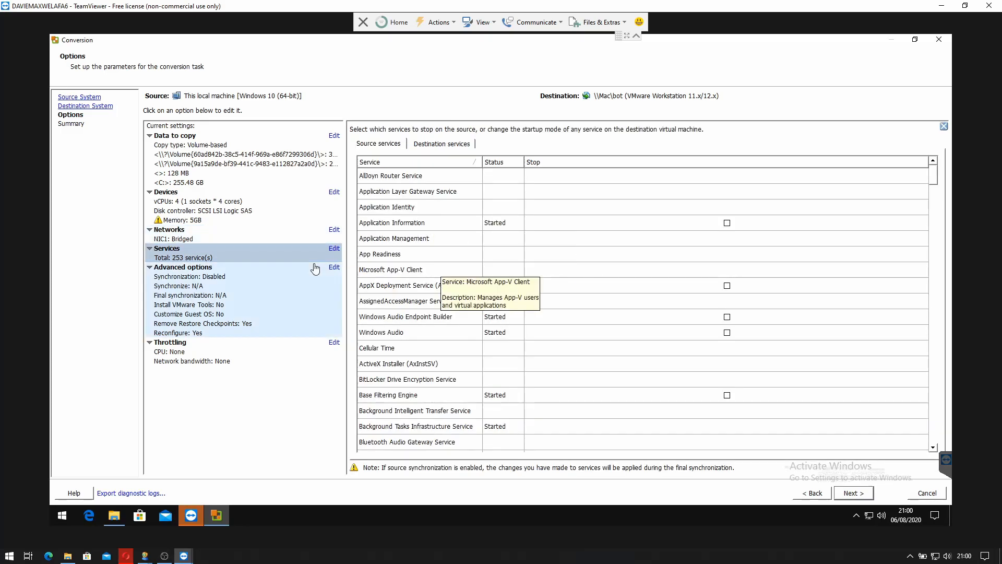
pyautogui.moveTo(236, 295)
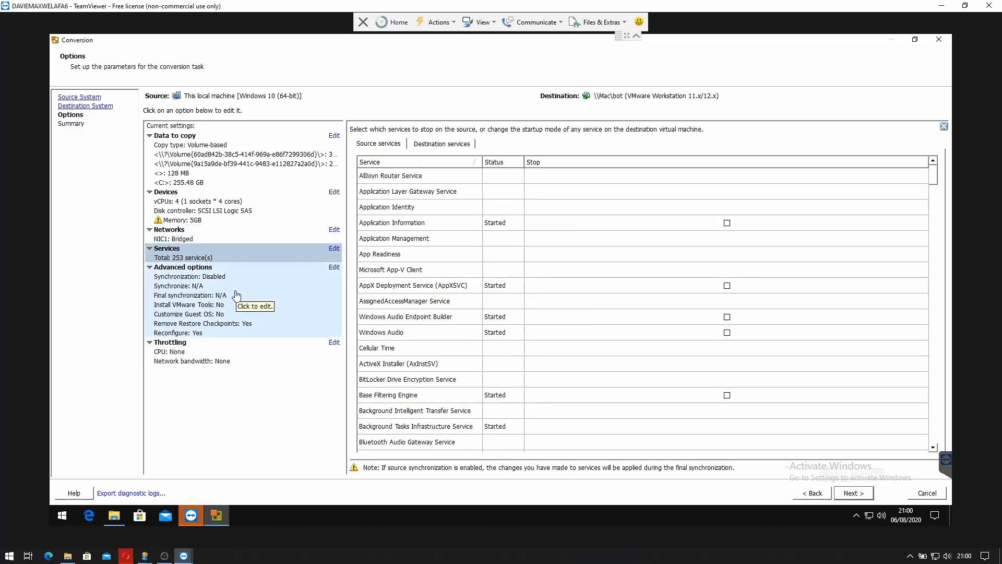
pyautogui.click(333, 266)
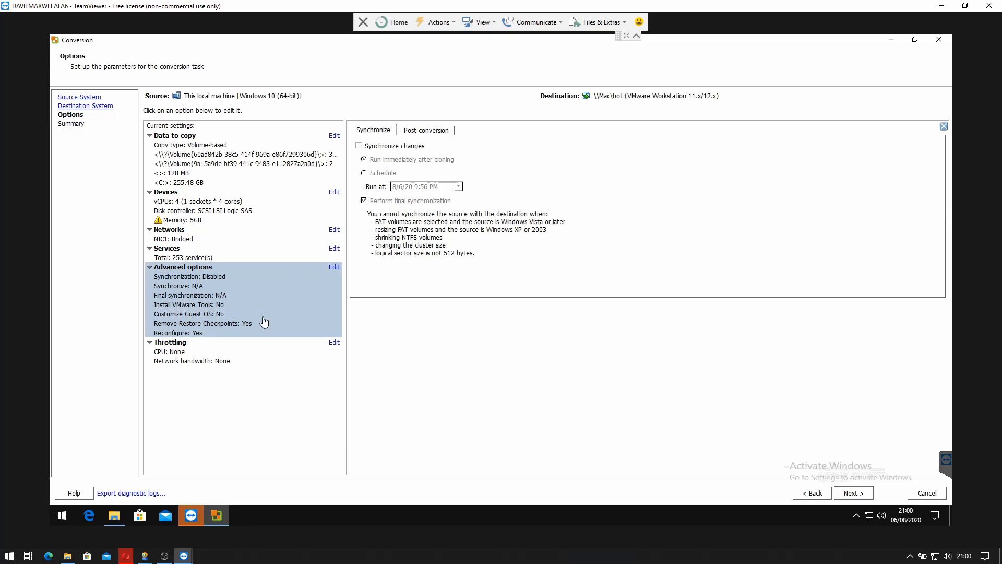
pyautogui.click(171, 342)
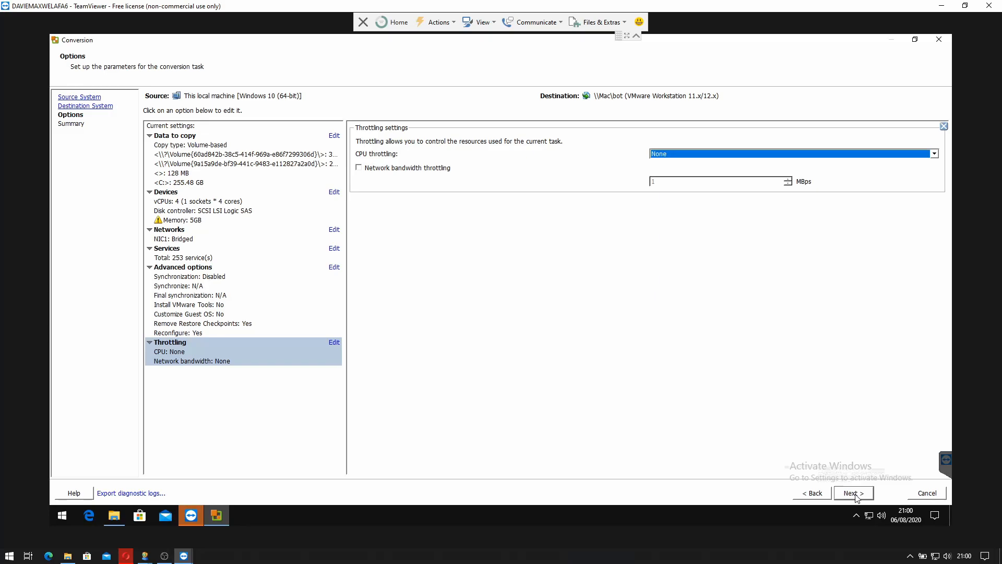
# Step: Review the summary and finish, converting this PC into the CamfrogBot VM until Completed
pyautogui.click(852, 493)
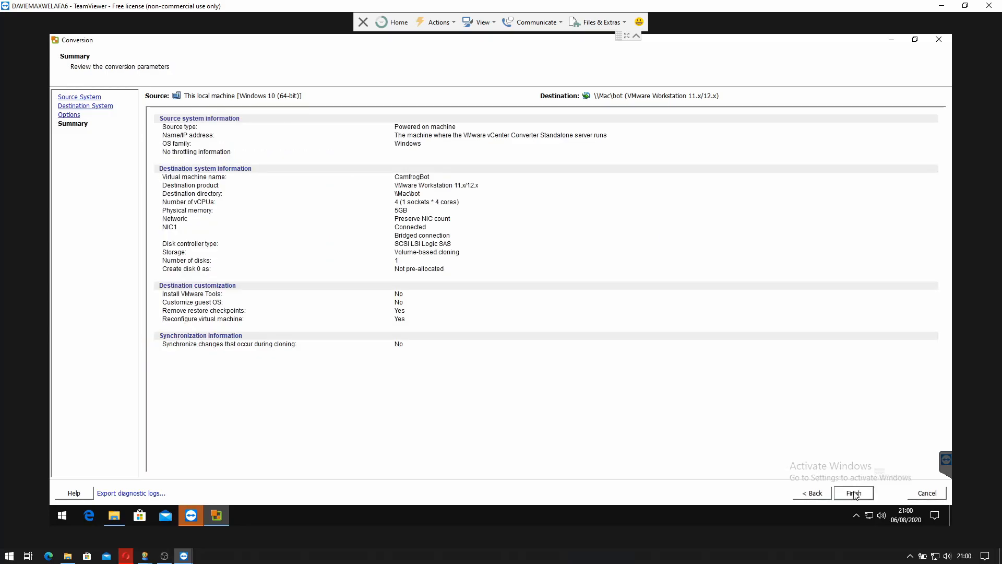
pyautogui.click(853, 493)
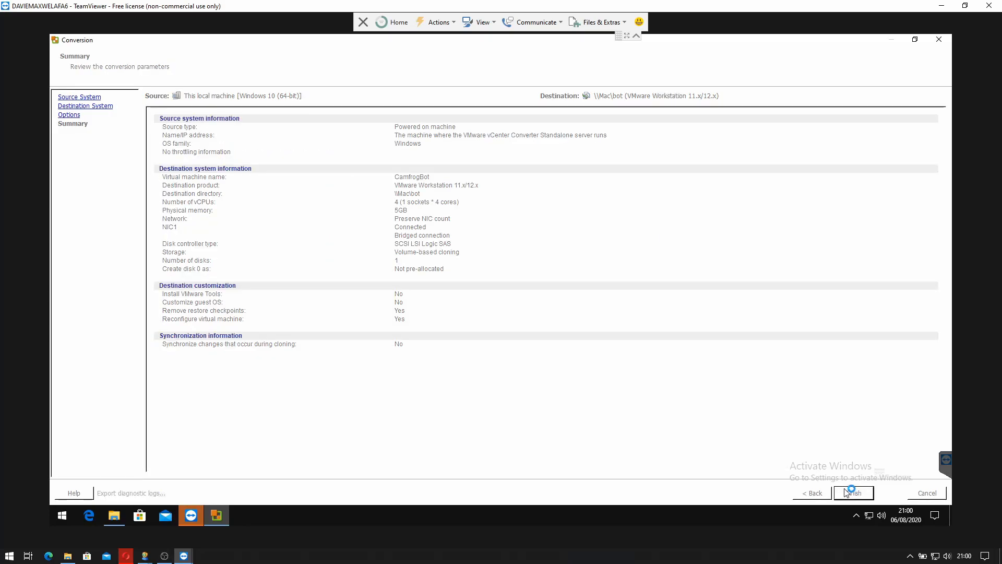
pyautogui.click(852, 492)
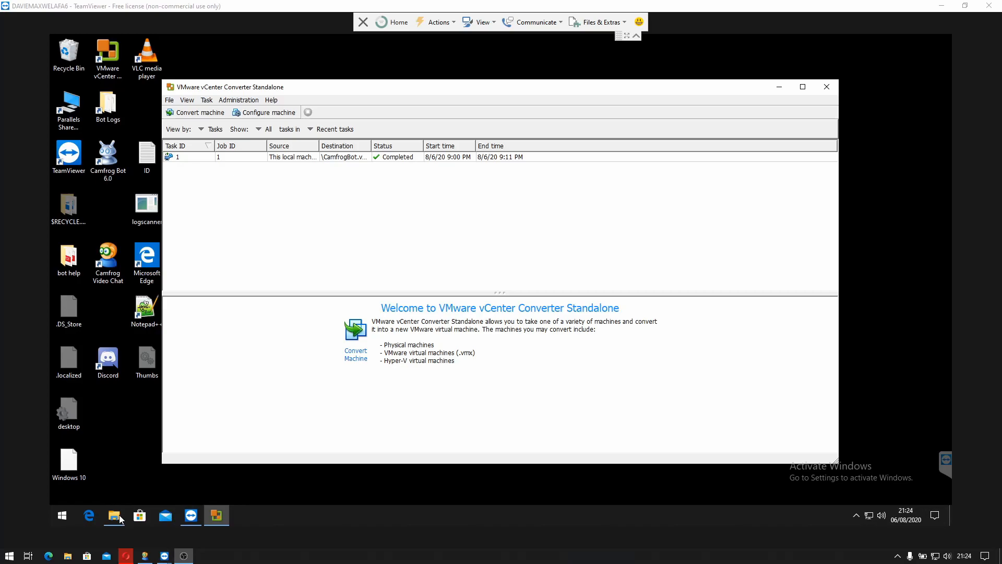
# Step: Browse to bot > CamfrogBot on the Mac (U:) drive and select CamfrogBot.vmdk (26.3 GB)
pyautogui.click(114, 516)
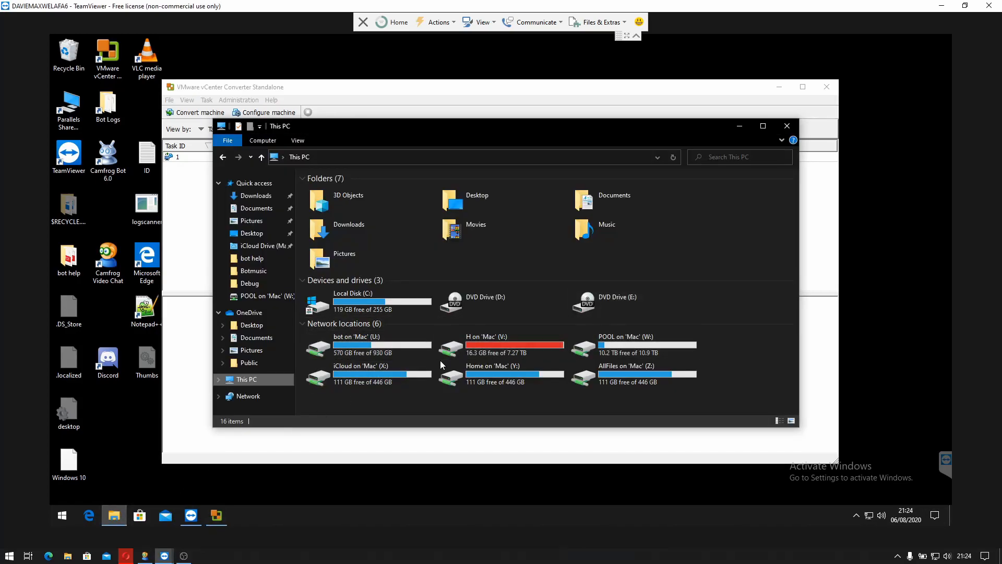
pyautogui.moveTo(514, 332)
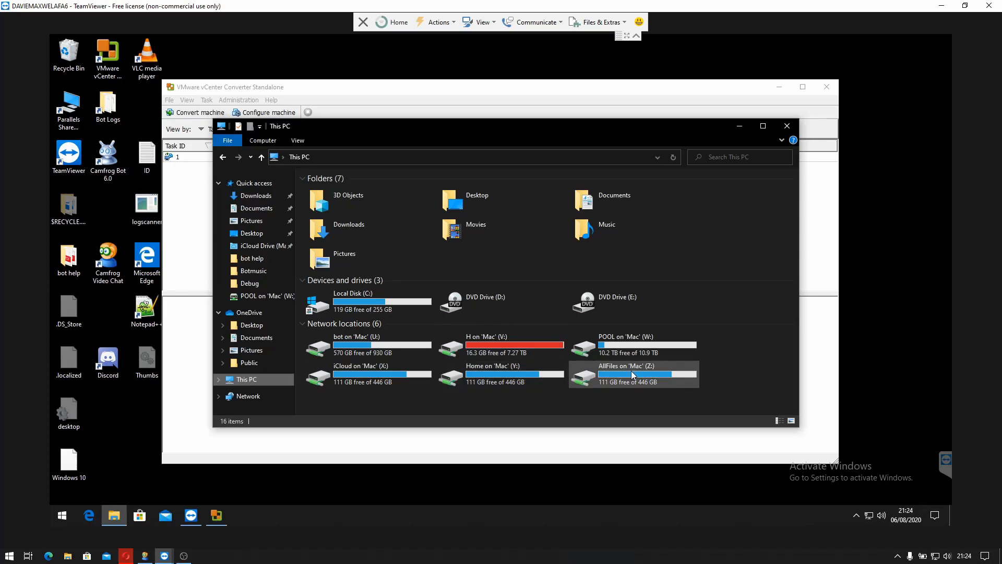
pyautogui.doubleClick(345, 345)
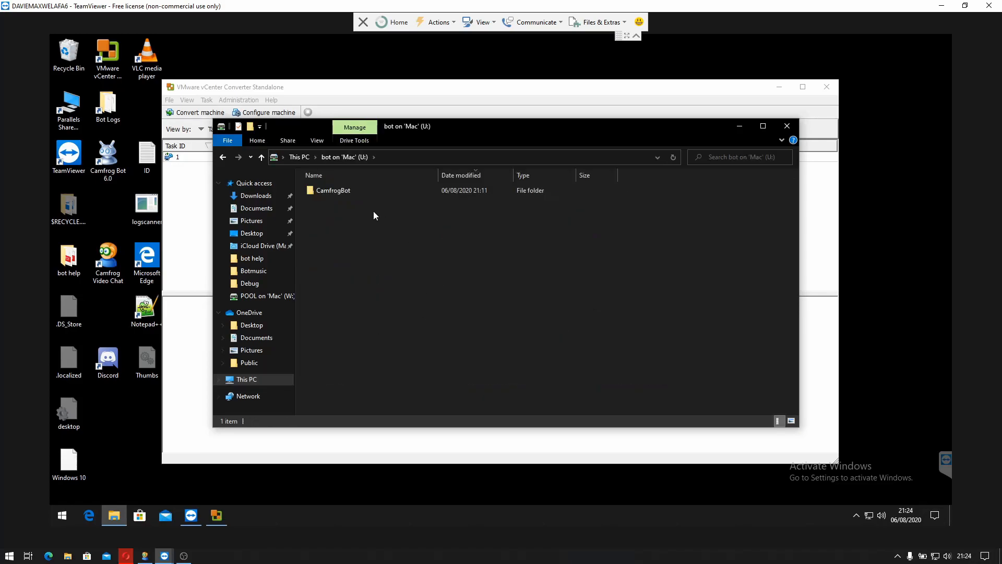
pyautogui.doubleClick(332, 189)
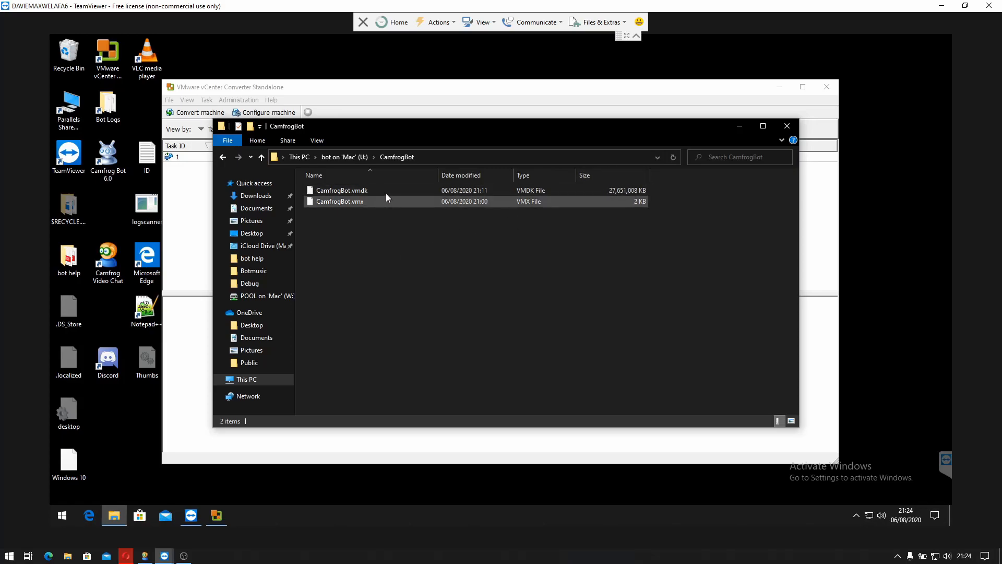
pyautogui.click(345, 190)
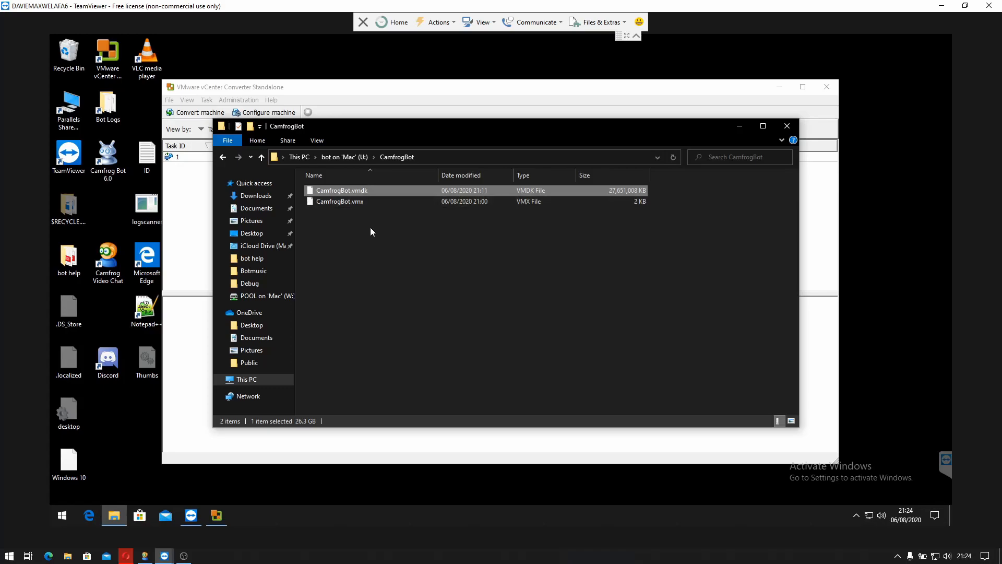